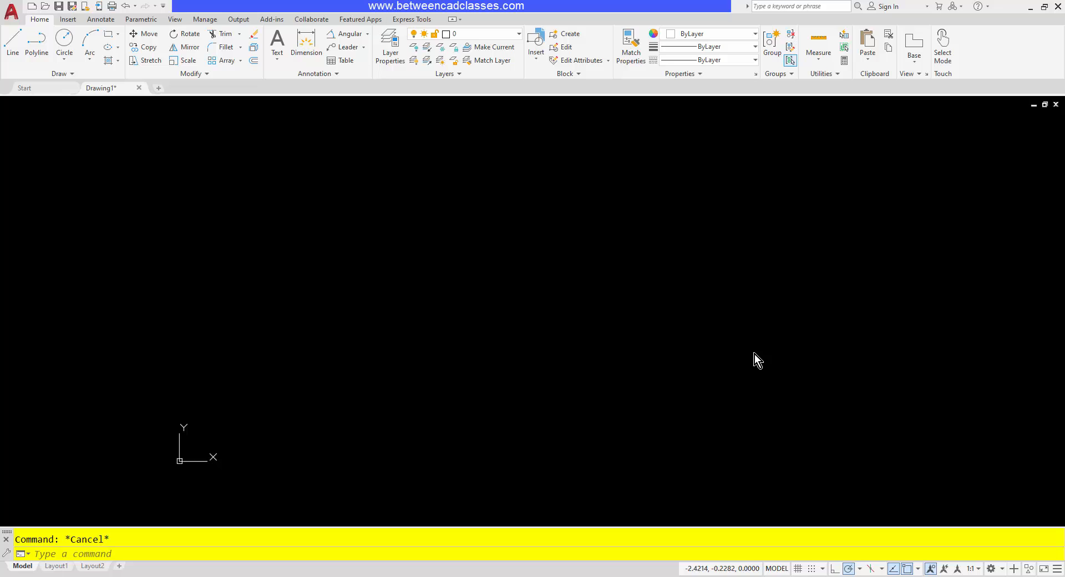
pyautogui.moveTo(753, 352)
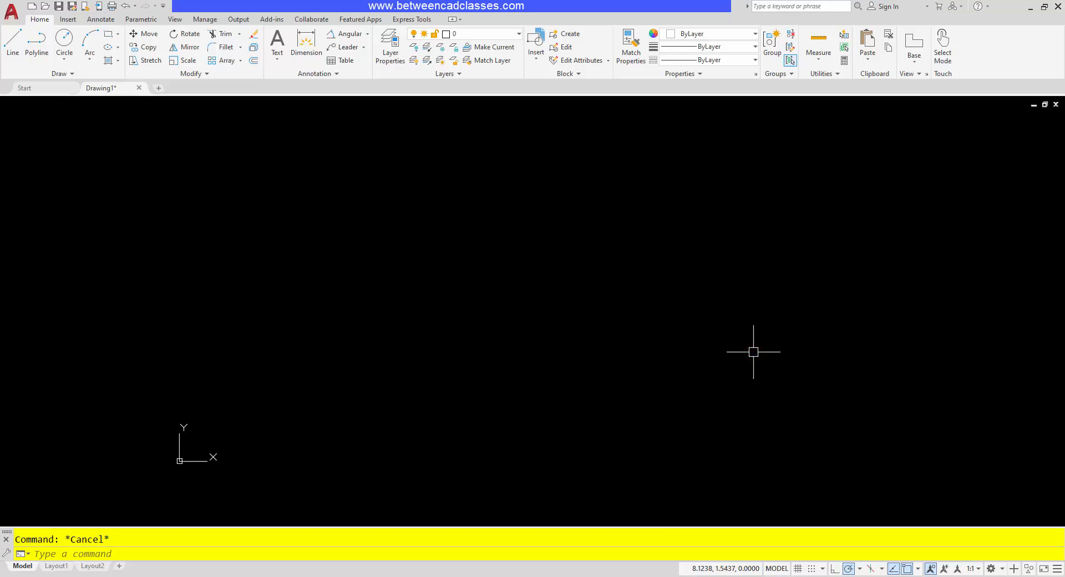
pyautogui.moveTo(753, 349)
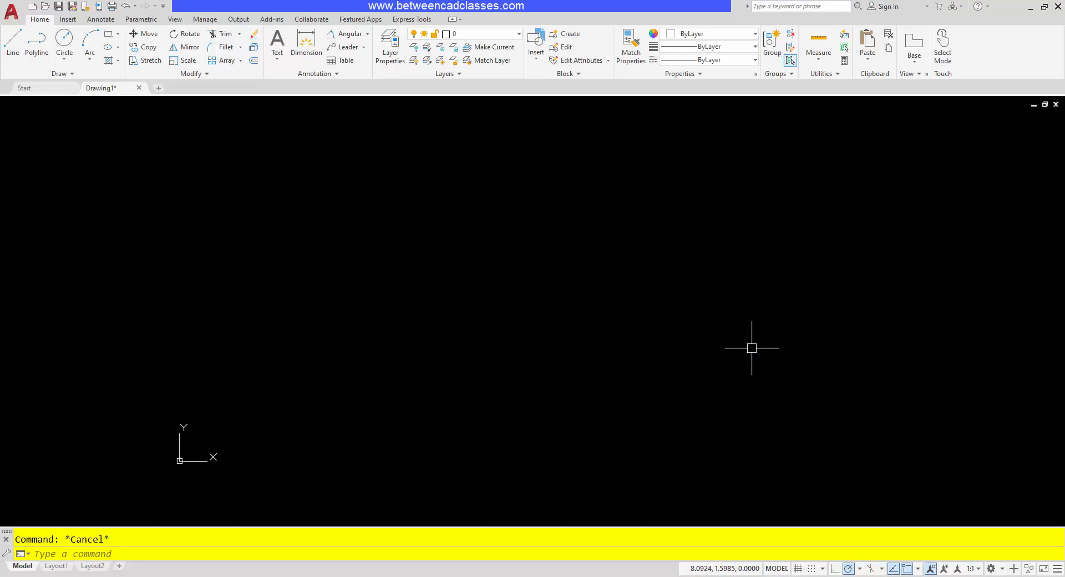
pyautogui.moveTo(851, 522)
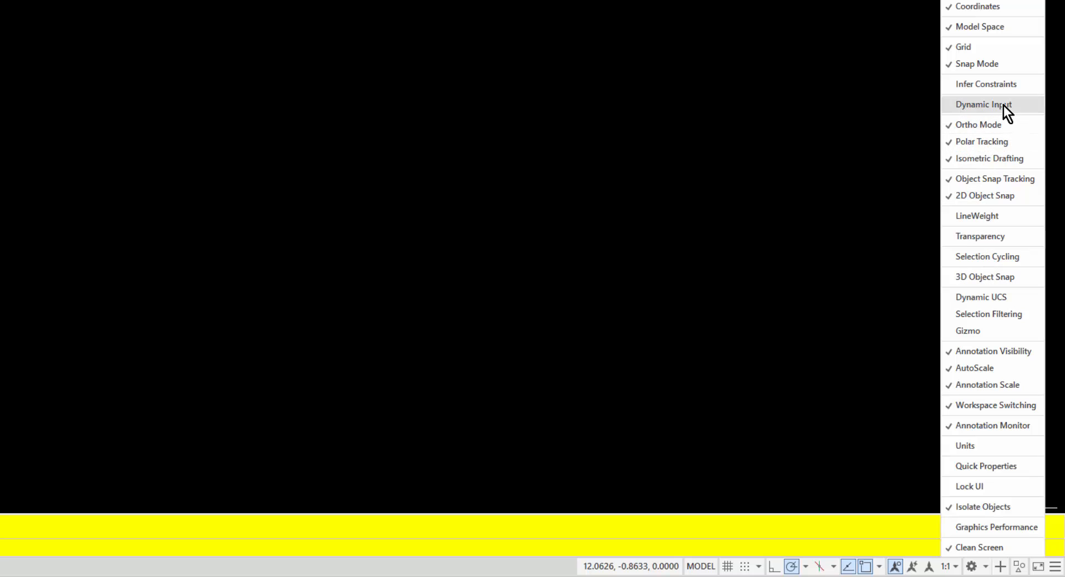
# Step: Add the Dynamic Input toggle to the status bar via the Customization menu
pyautogui.click(984, 105)
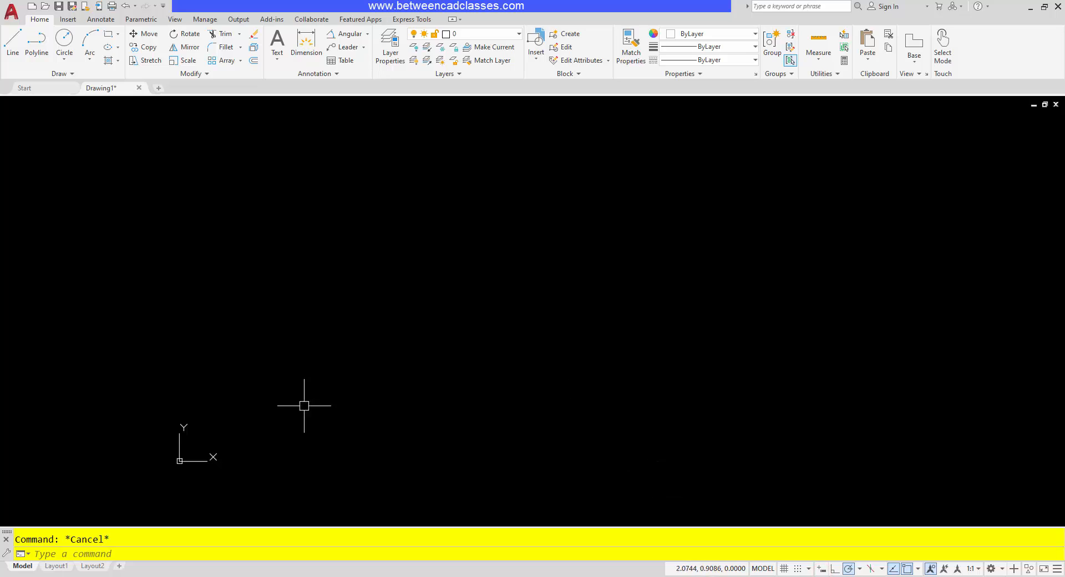
pyautogui.moveTo(297, 376)
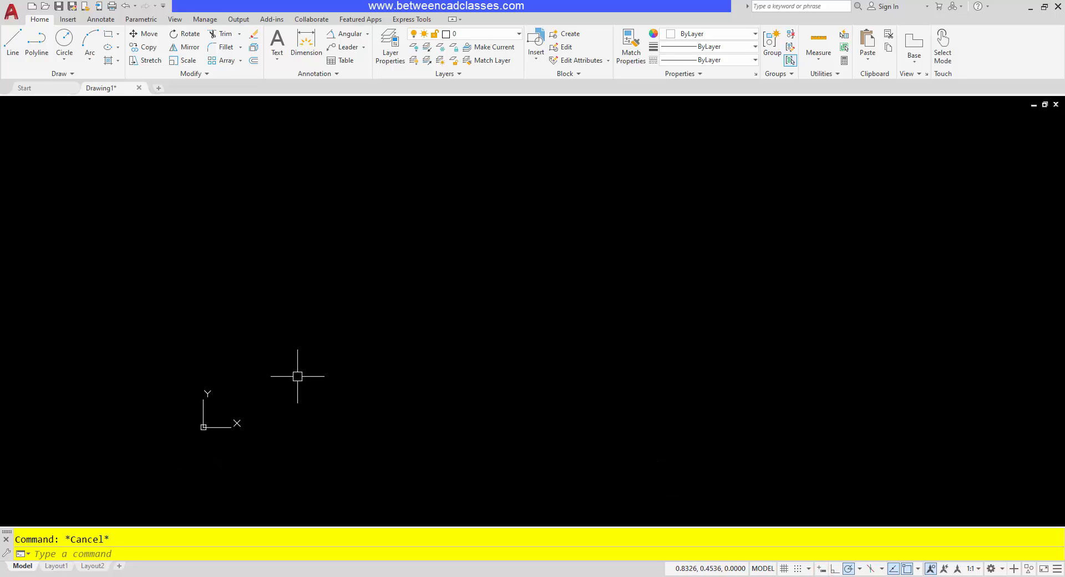
# Step: Begin a line at 2,2 and run it to 5,2 using typed coordinates
pyautogui.click(12, 43)
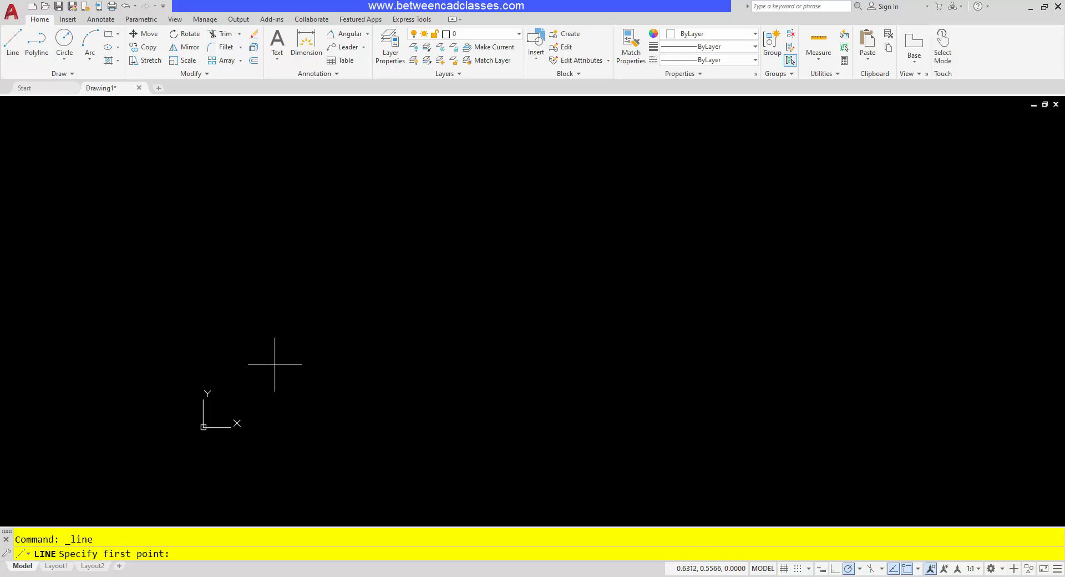
pyautogui.write('2,2')
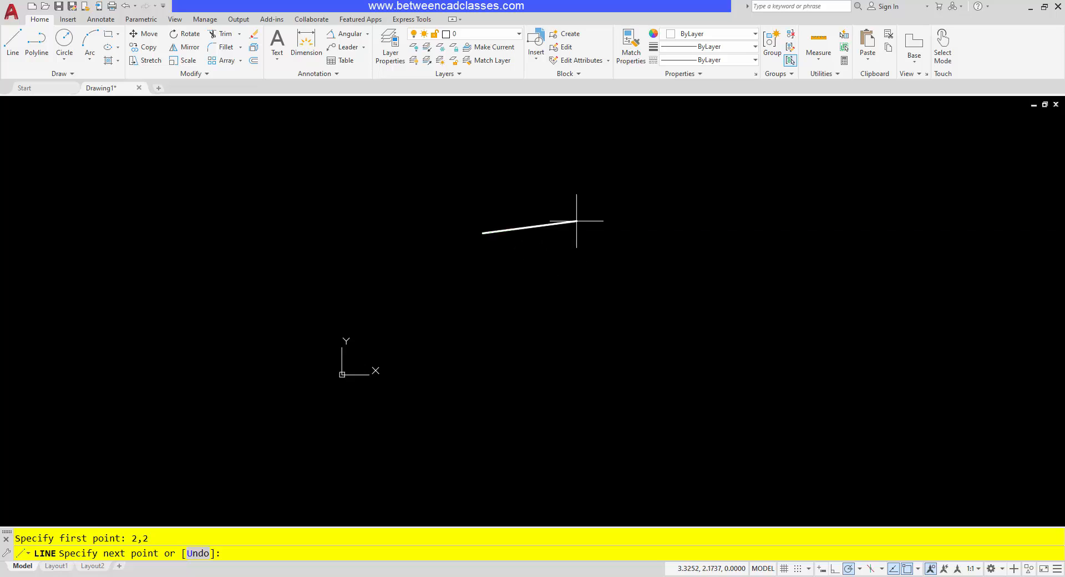
pyautogui.moveTo(538, 295)
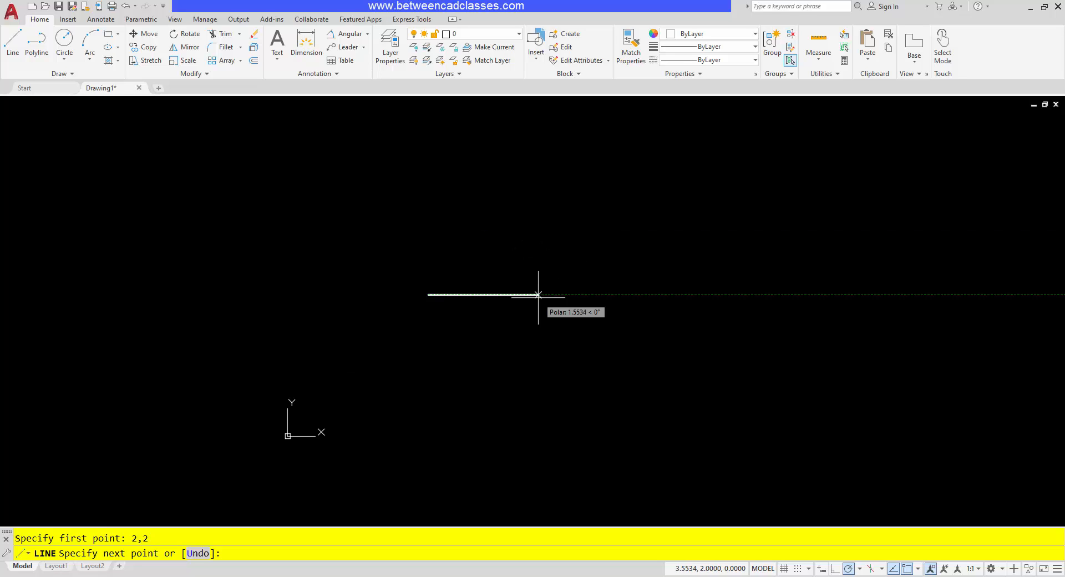
pyautogui.moveTo(525, 342)
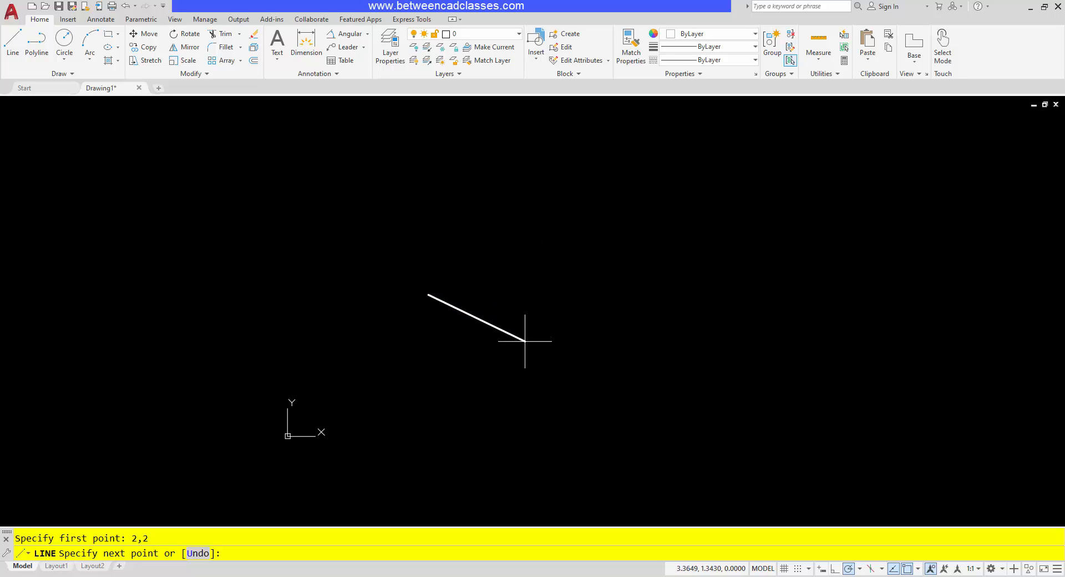
pyautogui.moveTo(548, 349)
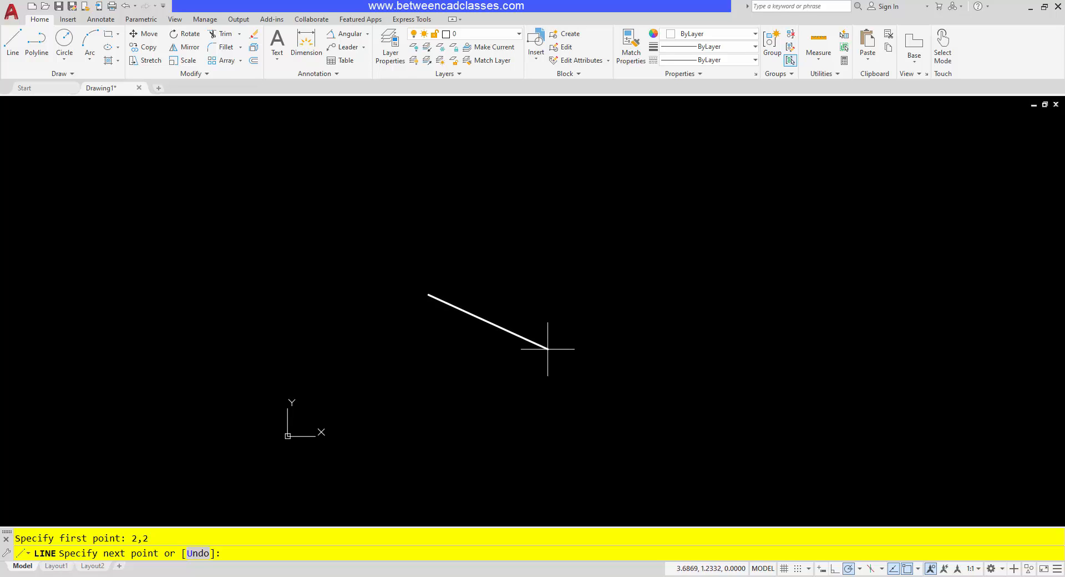
pyautogui.moveTo(550, 346)
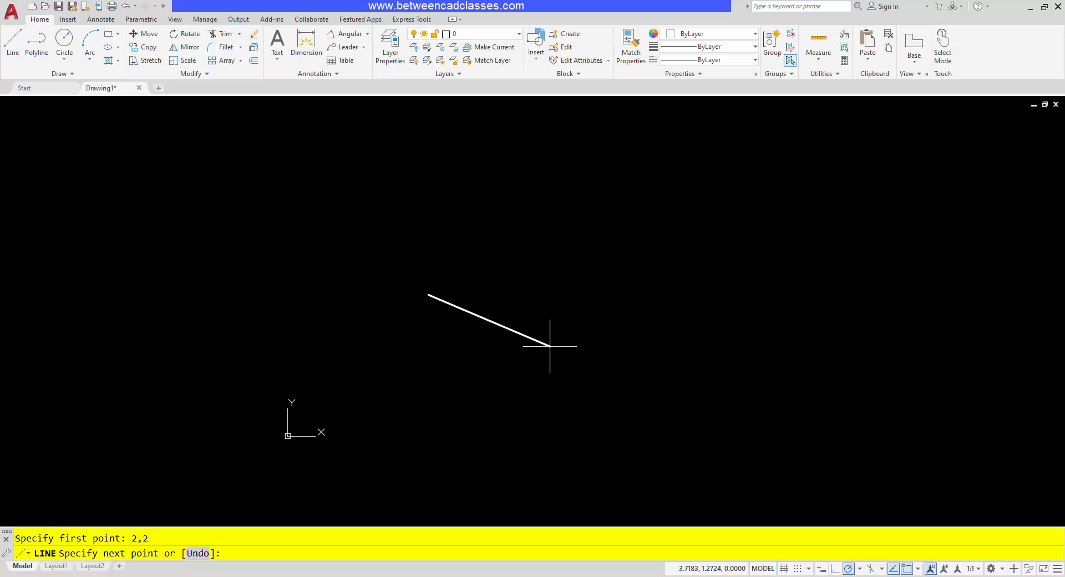
pyautogui.moveTo(553, 338)
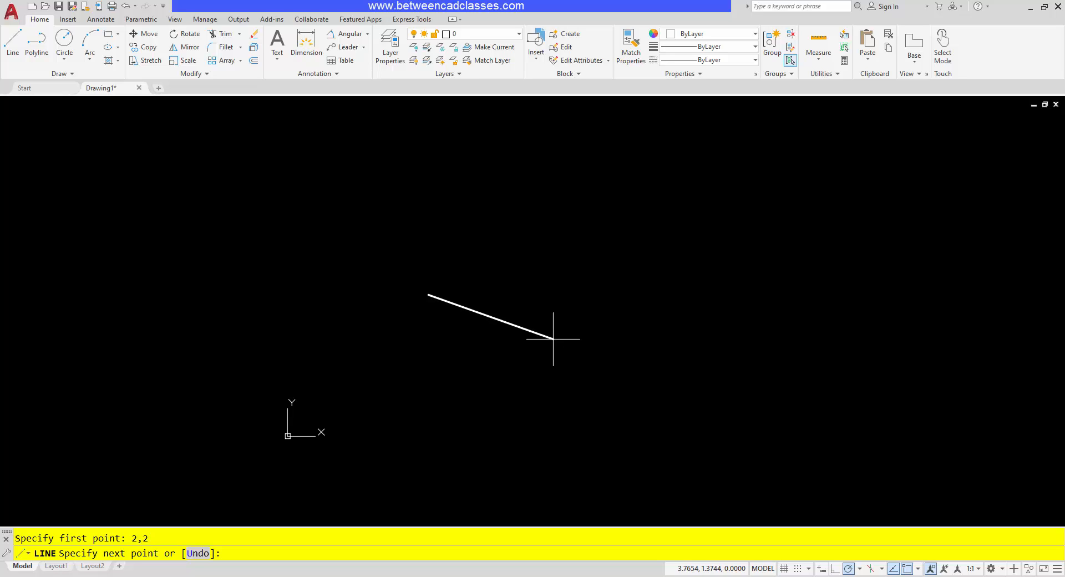
pyautogui.moveTo(281, 430)
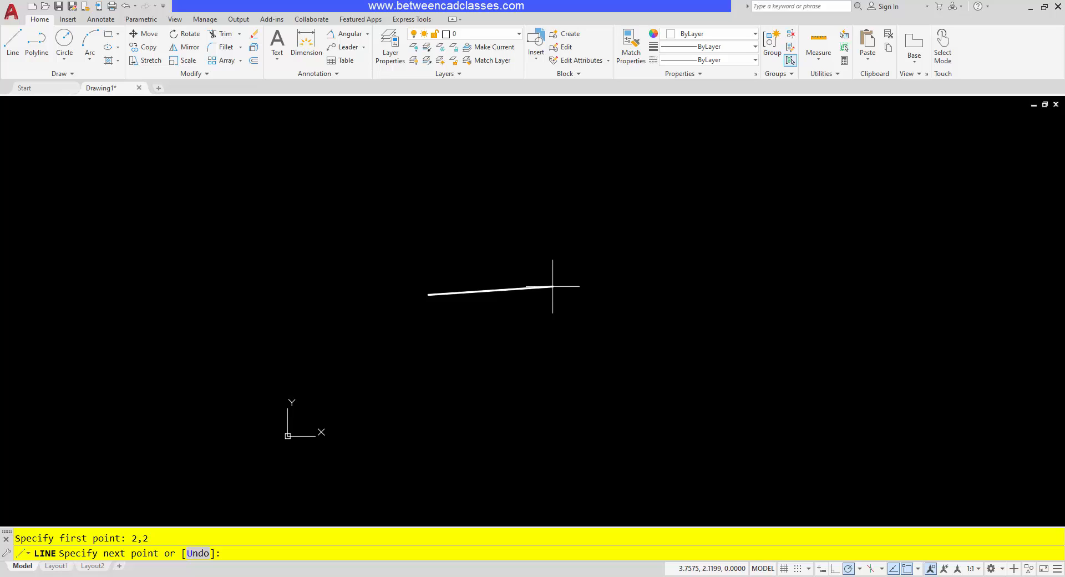
pyautogui.write('5,2')
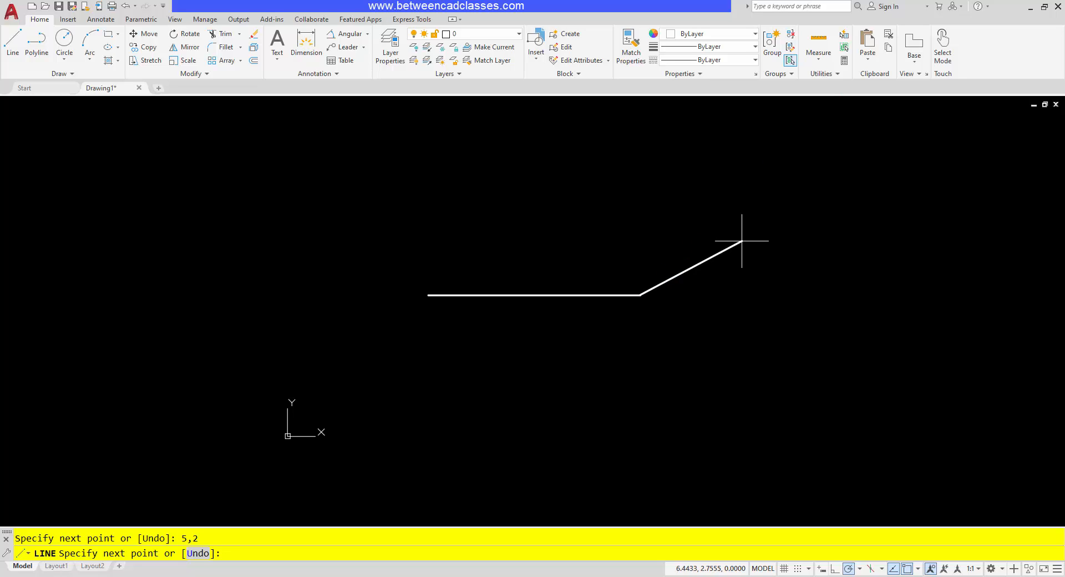
pyautogui.moveTo(737, 275)
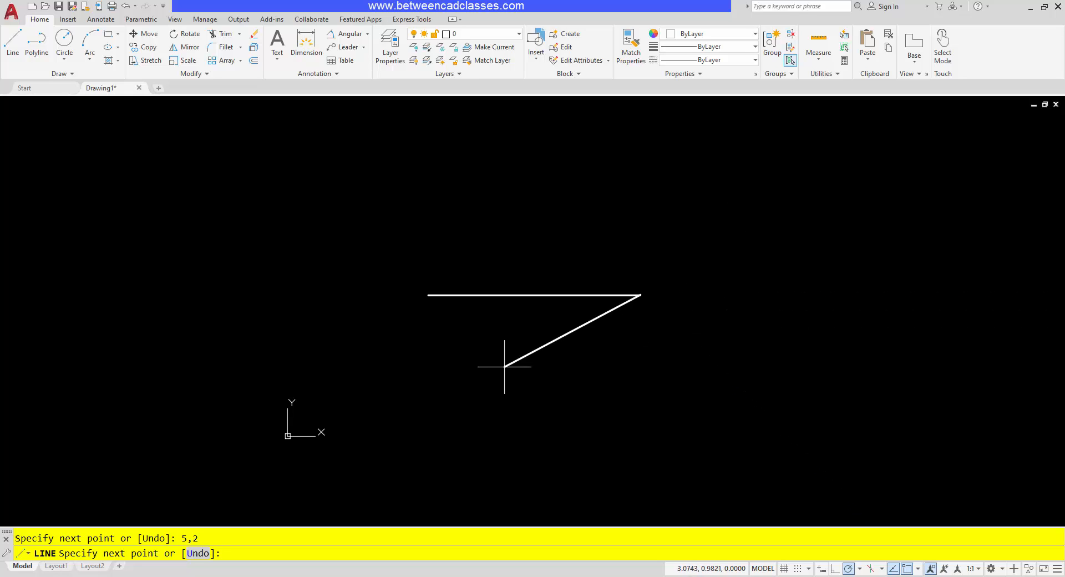
pyautogui.moveTo(729, 295)
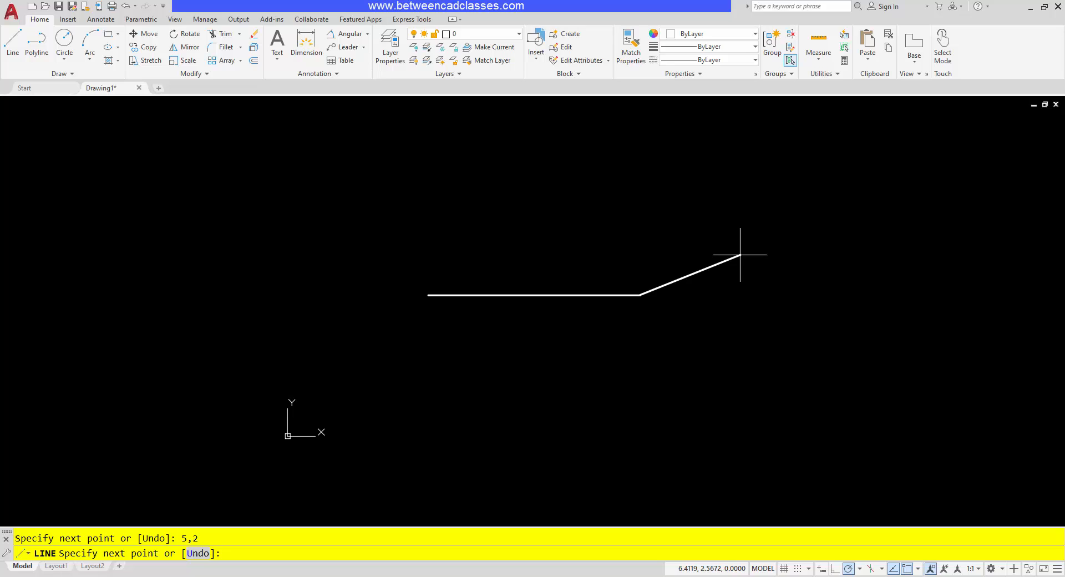
# Step: Continue @2,2 up and right, close back to 2,2, and end the line command
pyautogui.write('@2,2')
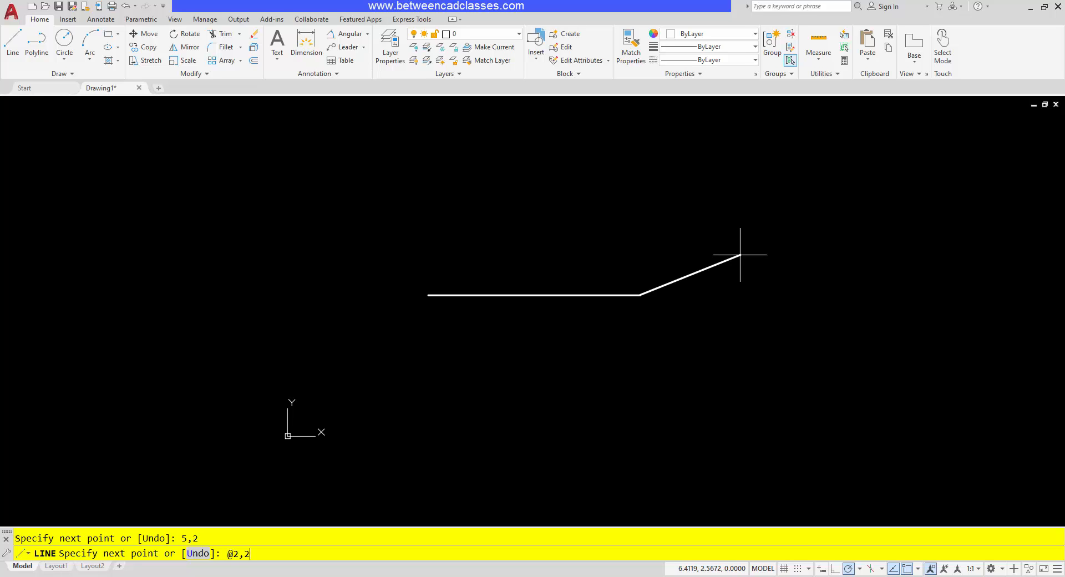
pyautogui.press('enter')
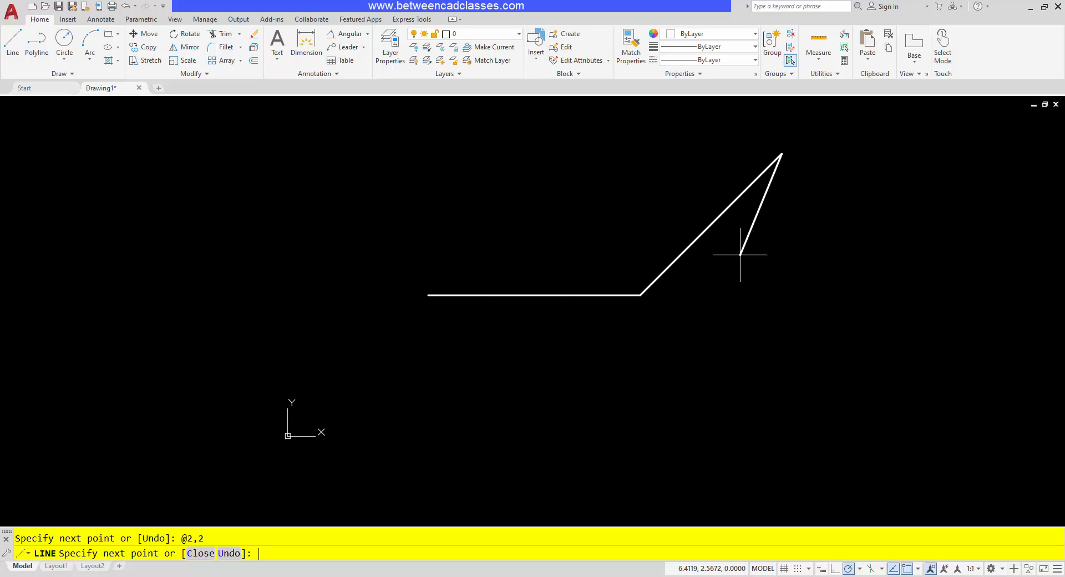
pyautogui.click(836, 241)
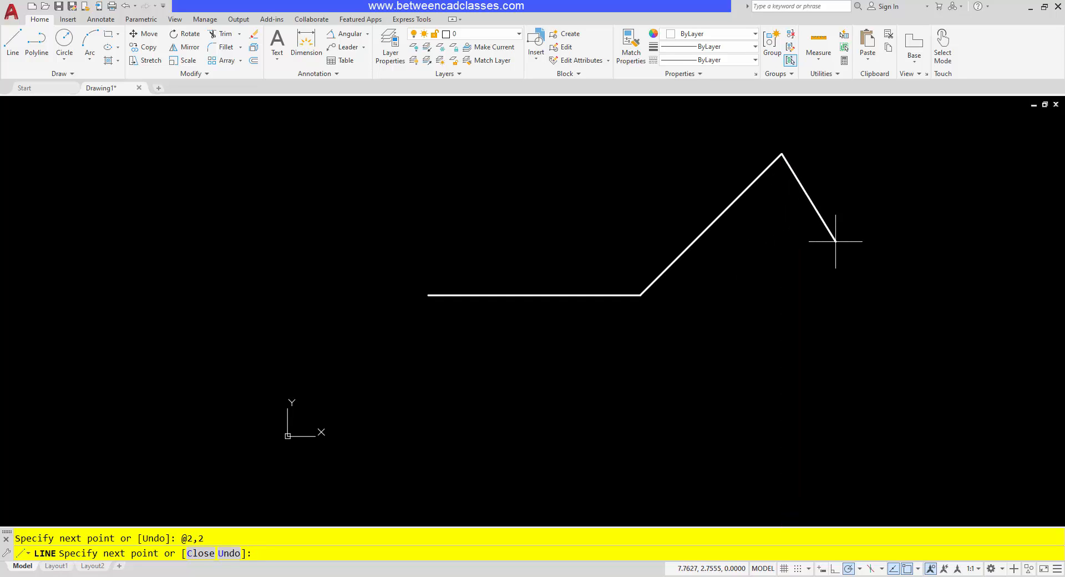
pyautogui.write('2')
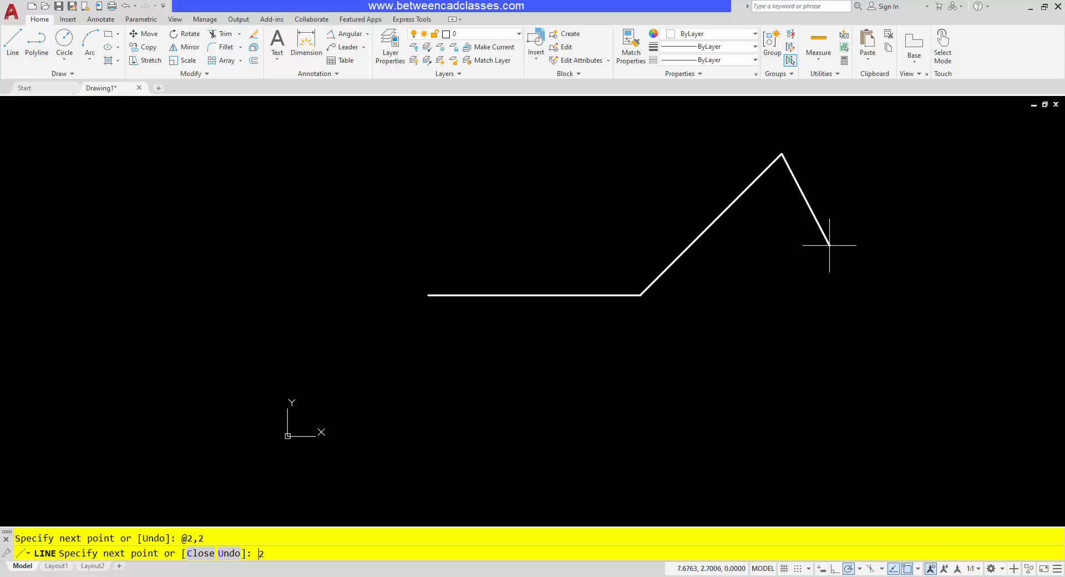
pyautogui.press('enter')
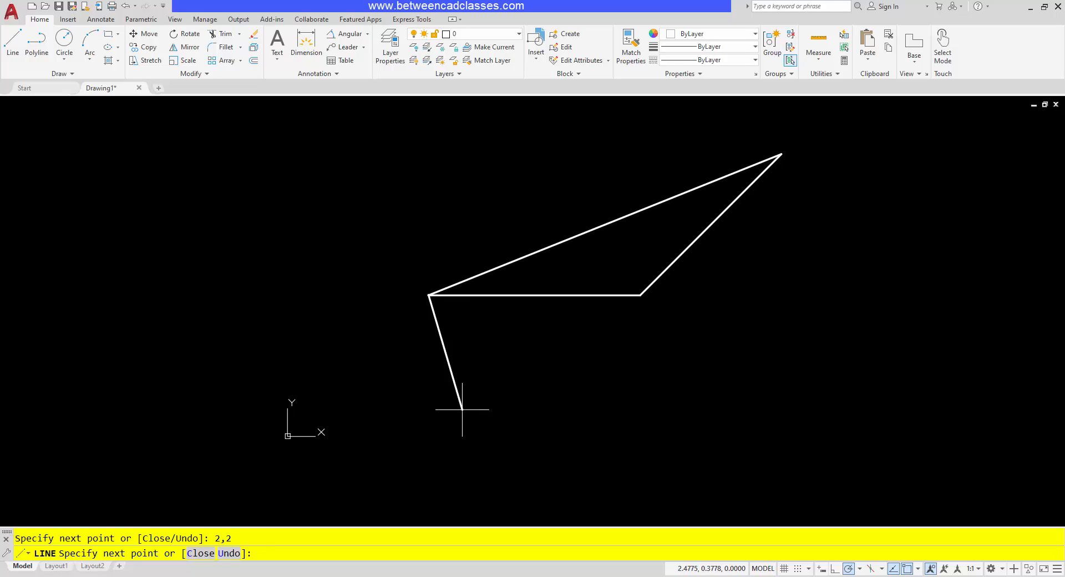
pyautogui.press('Escape')
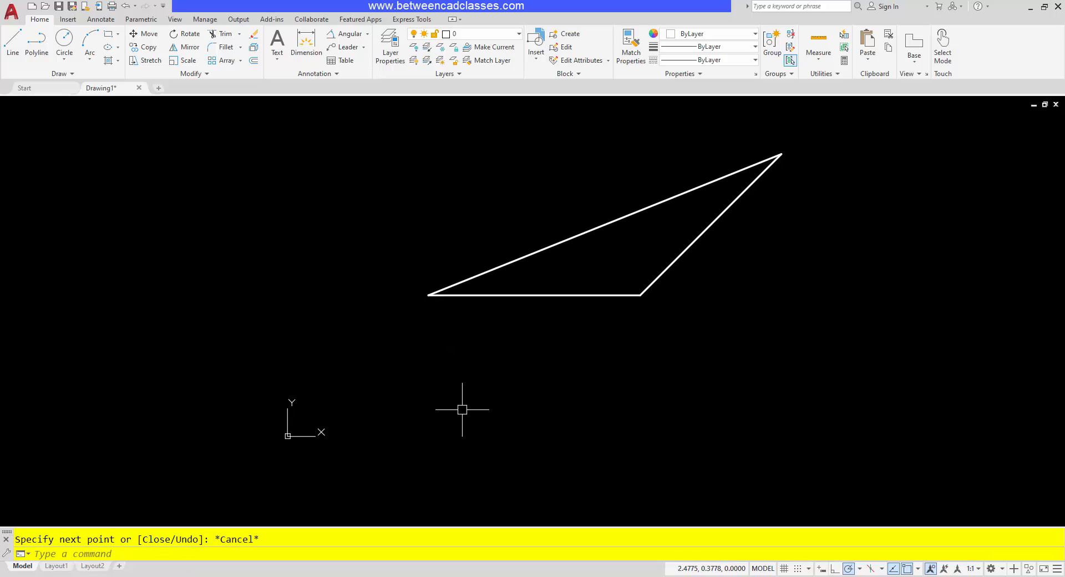
pyautogui.moveTo(639, 433)
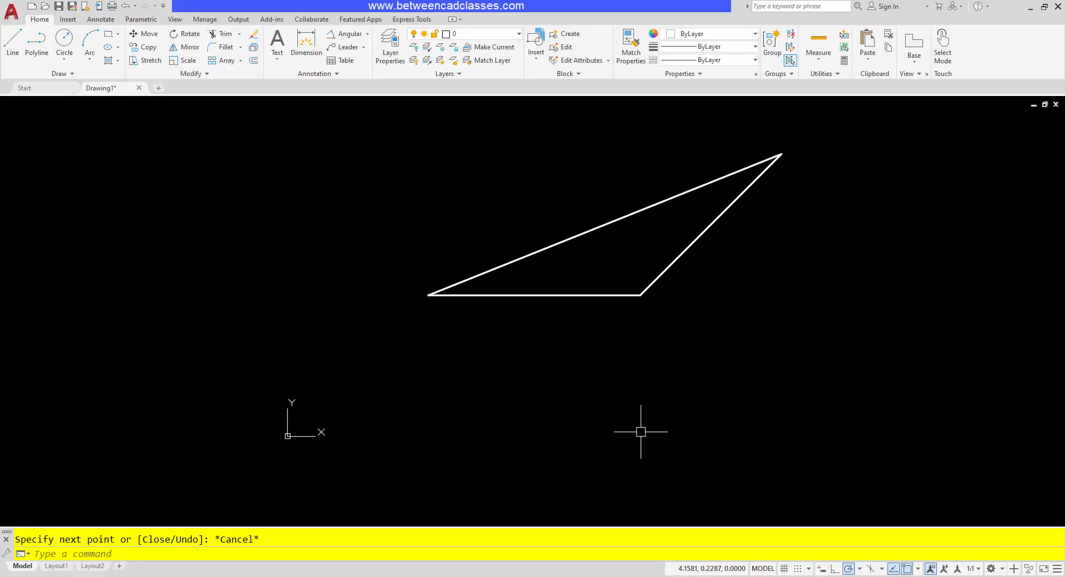
pyautogui.moveTo(858, 521)
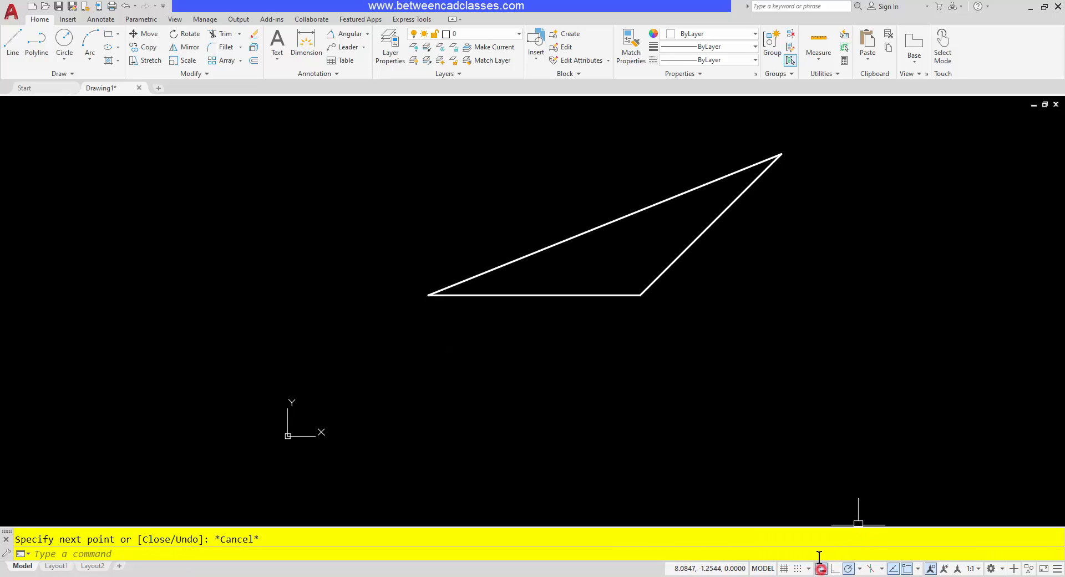
pyautogui.moveTo(742, 361)
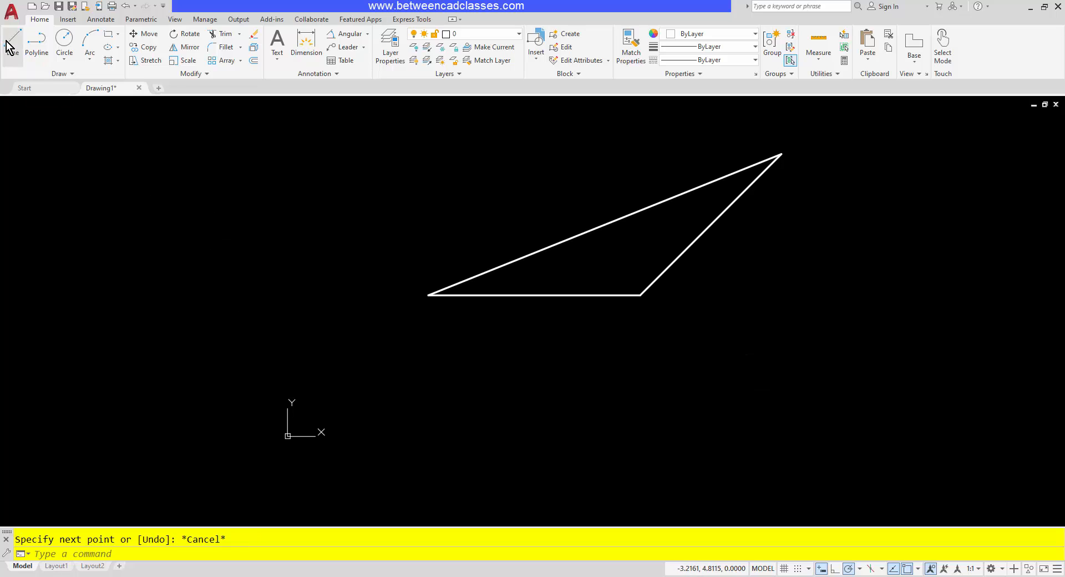
# Step: Draw connected lines from a picked point using a length of 2 and an @2,2 relative point in dynamic input
pyautogui.click(11, 42)
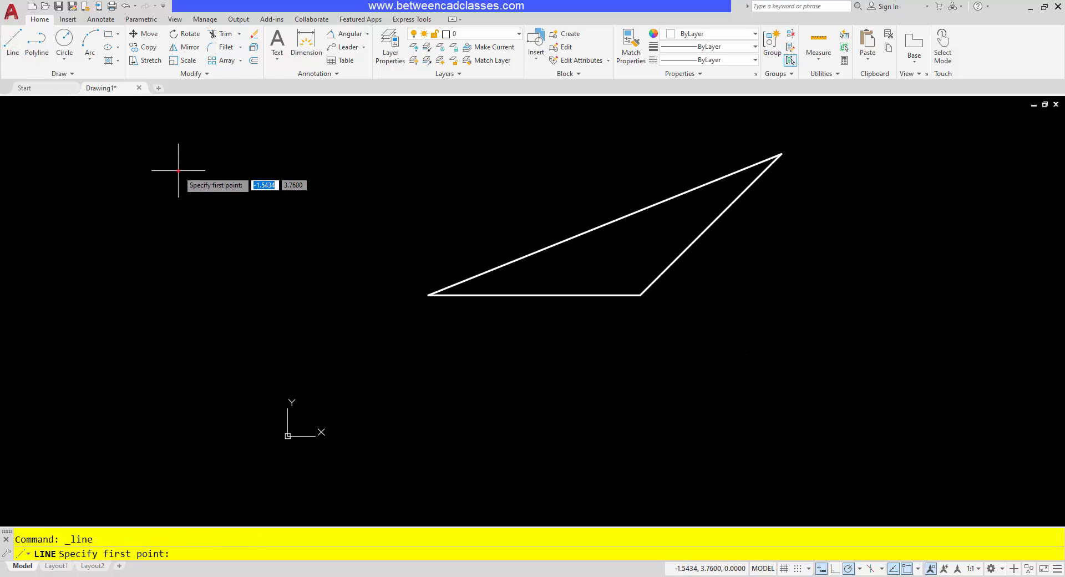
pyautogui.click(177, 151)
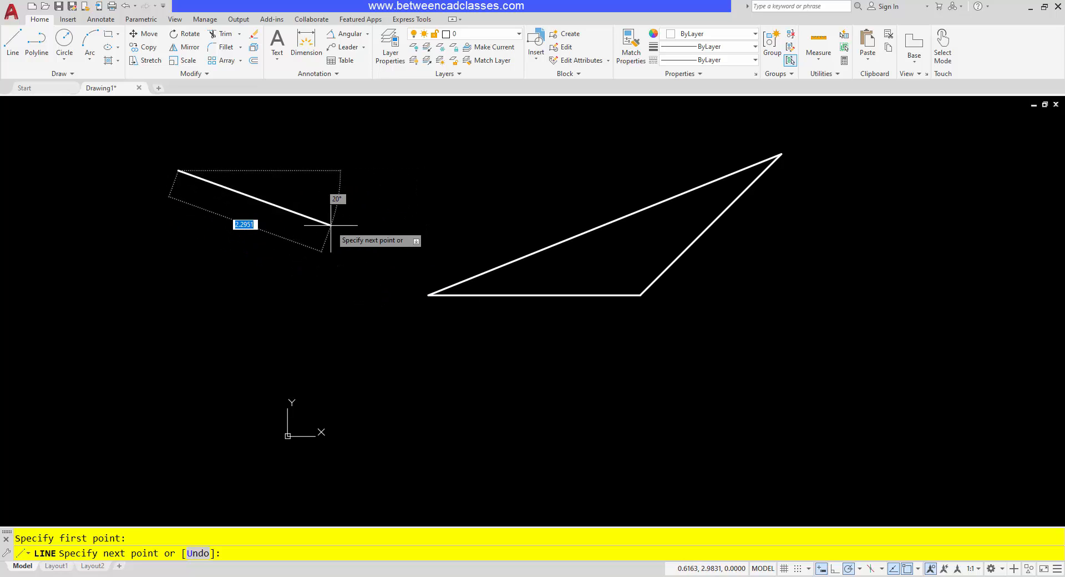
pyautogui.write('2')
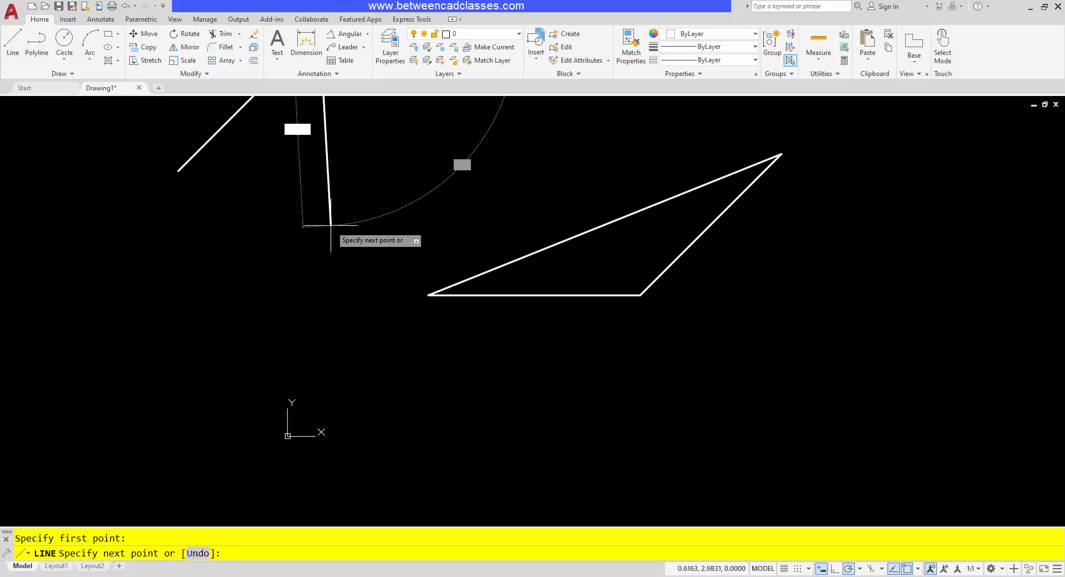
pyautogui.write('@2,2')
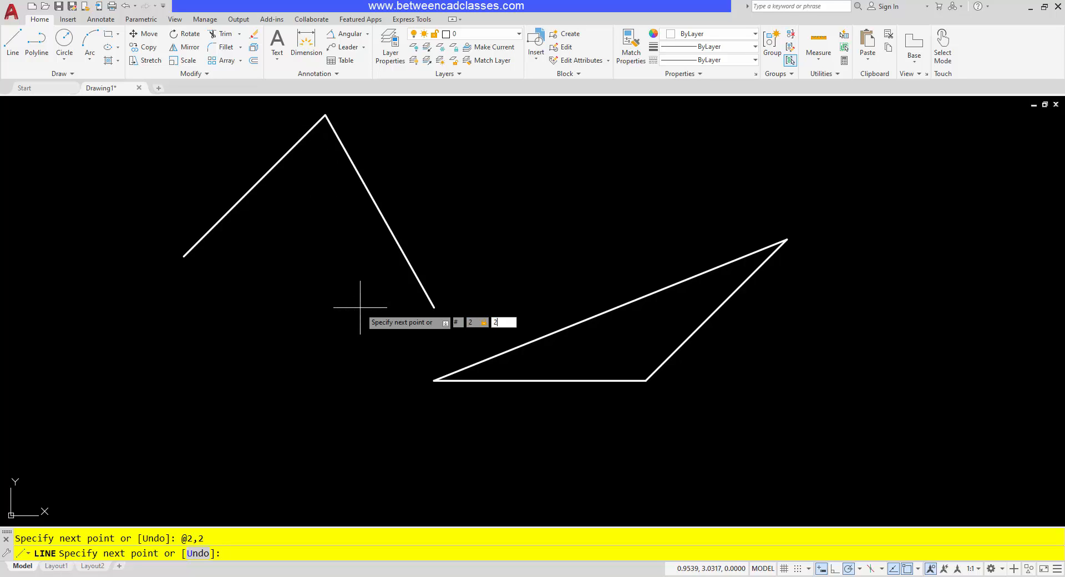
pyautogui.press('enter')
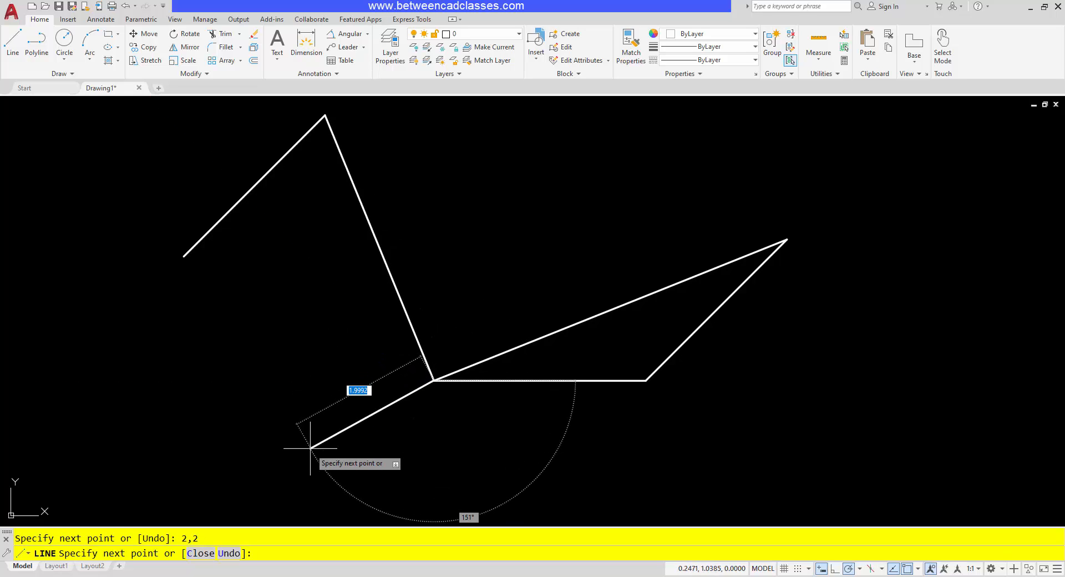
pyautogui.press('Escape')
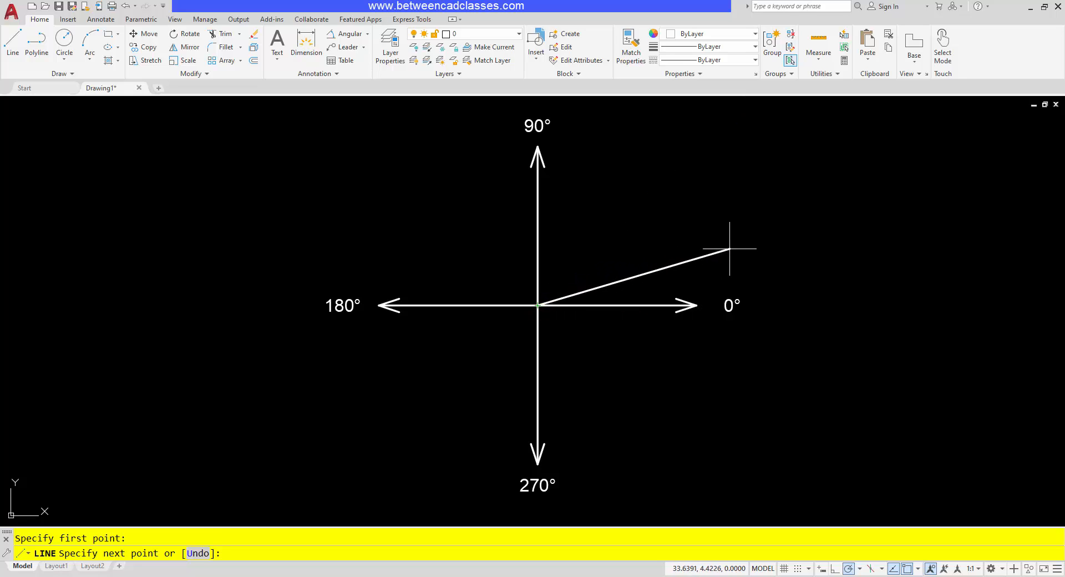
pyautogui.moveTo(737, 243)
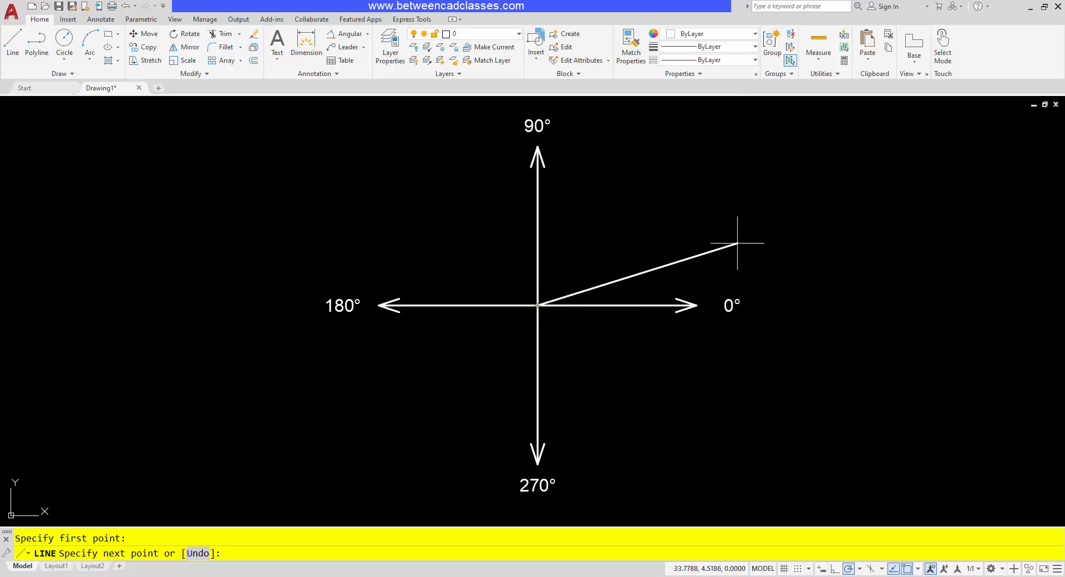
# Step: Draw a 2-unit line from the centre at 30° using @2<30 and finish it
pyautogui.write('@')
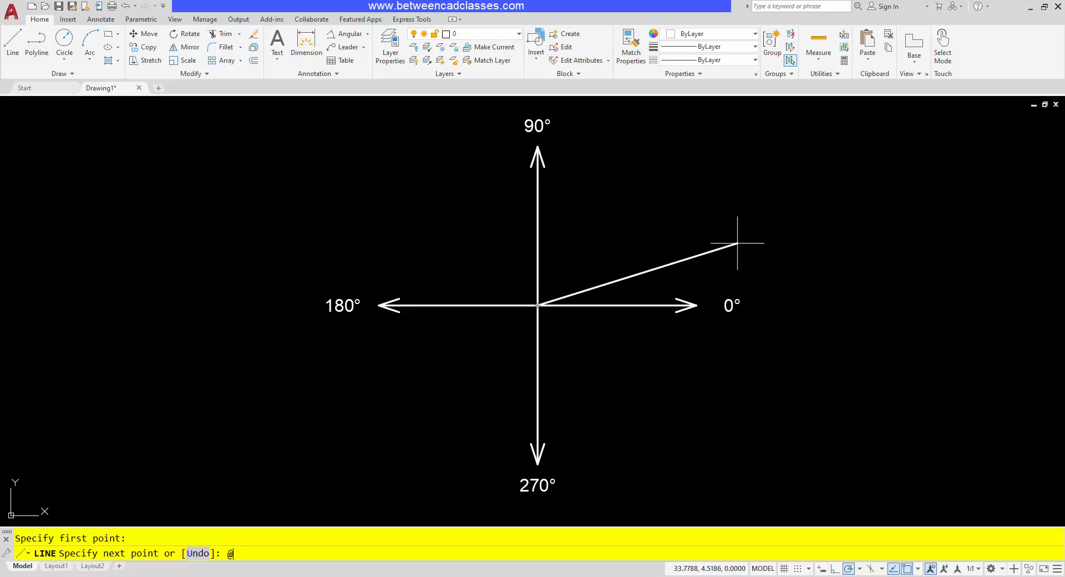
pyautogui.write('2<3')
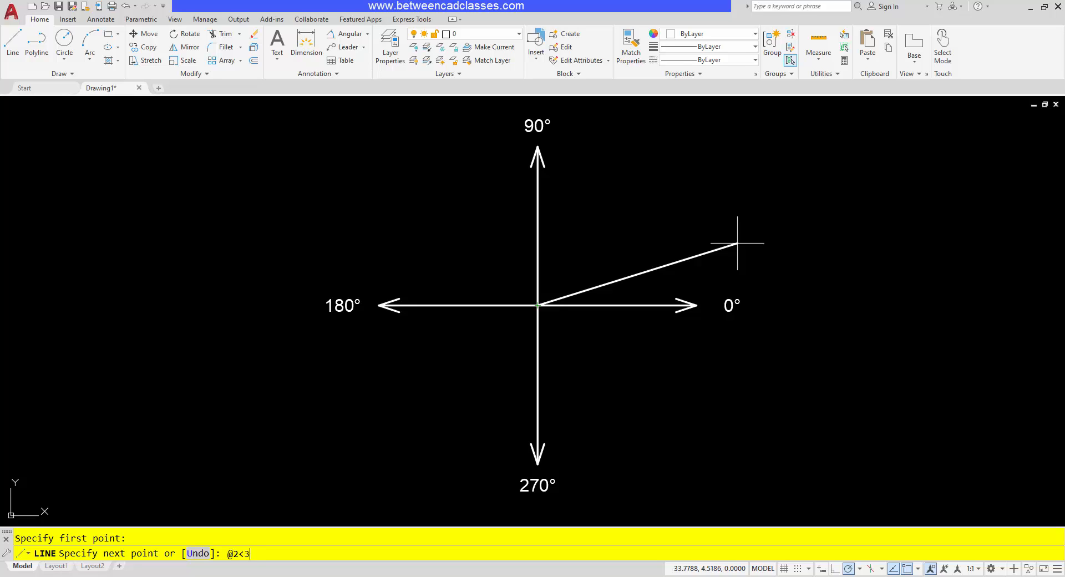
pyautogui.press('Enter')
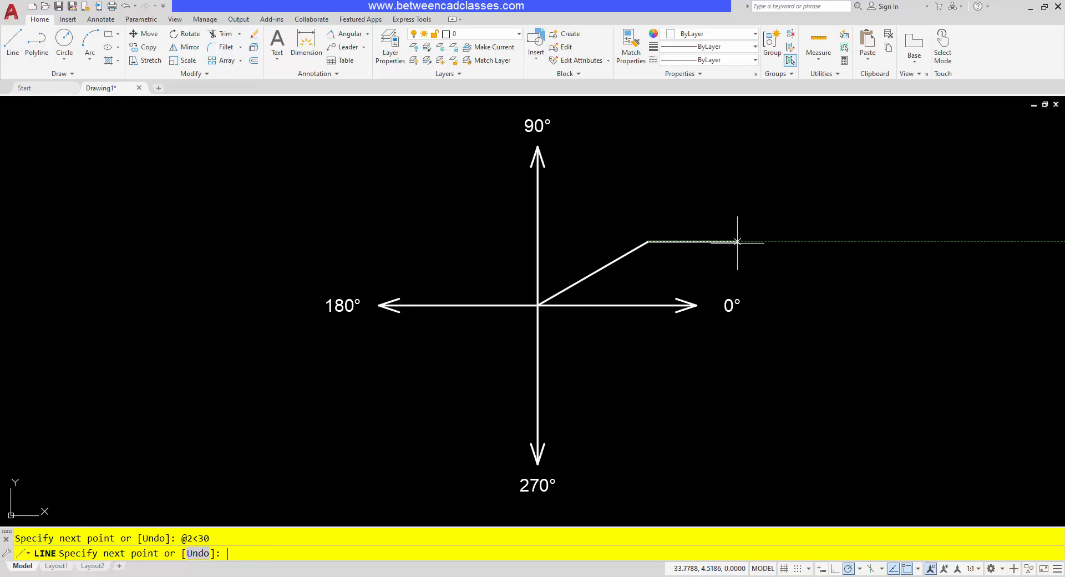
pyautogui.press('Escape')
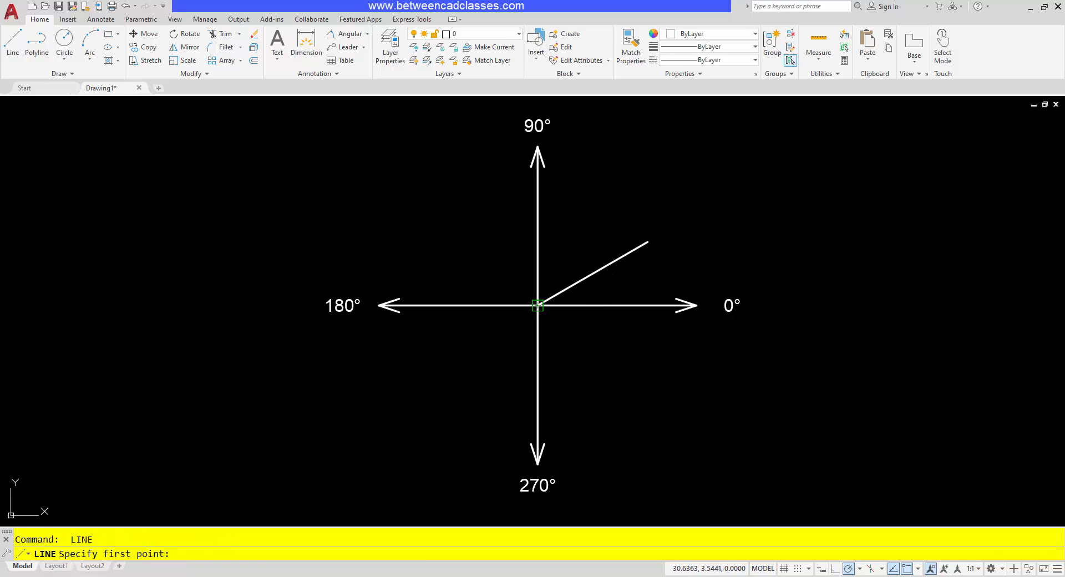
# Step: Draw a second 2-unit line from the centre at −30° using @2<-30
pyautogui.click(537, 306)
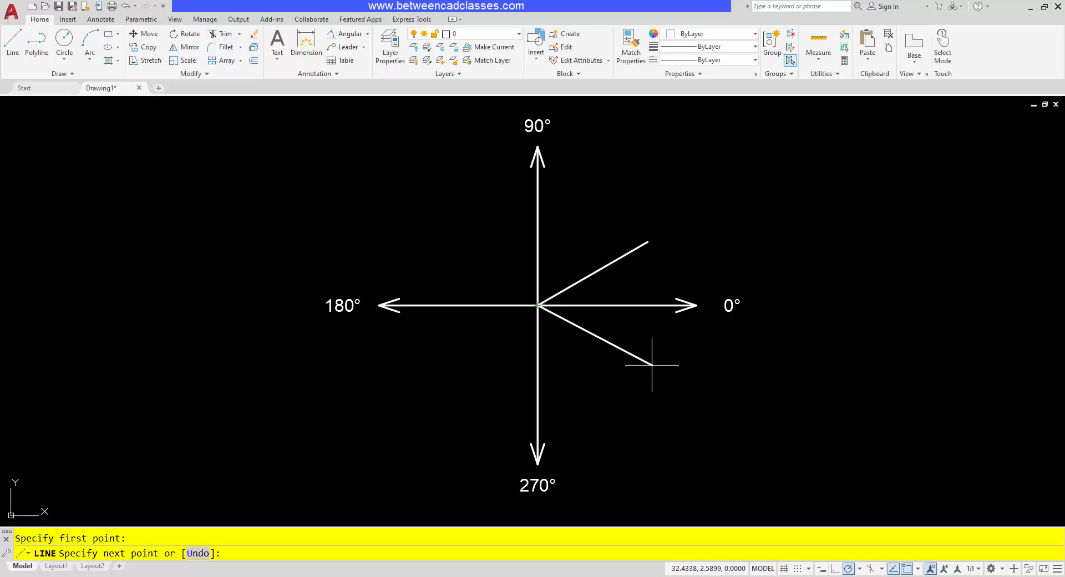
pyautogui.write('@2')
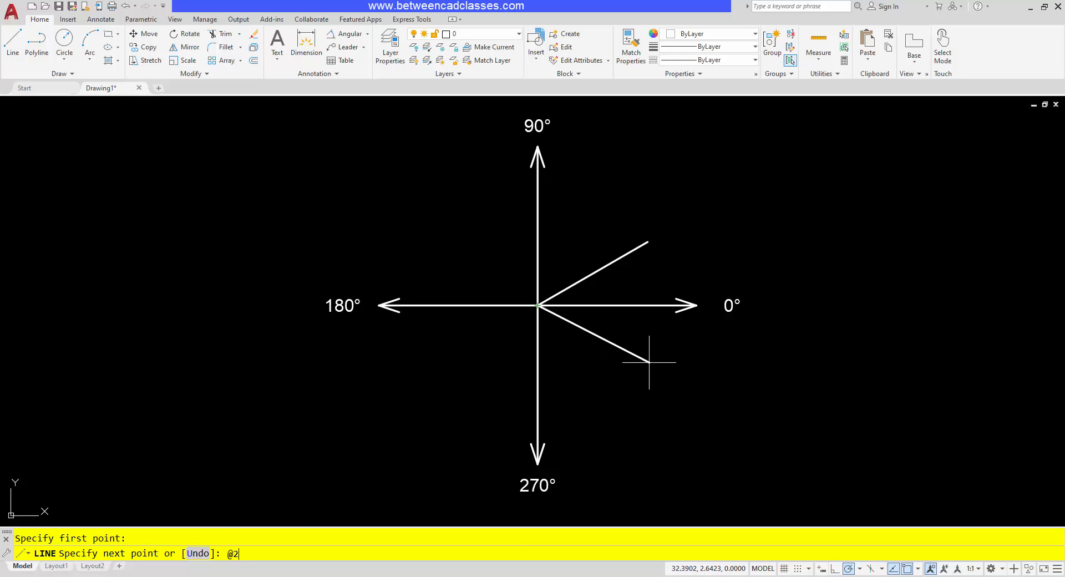
pyautogui.write('<-3')
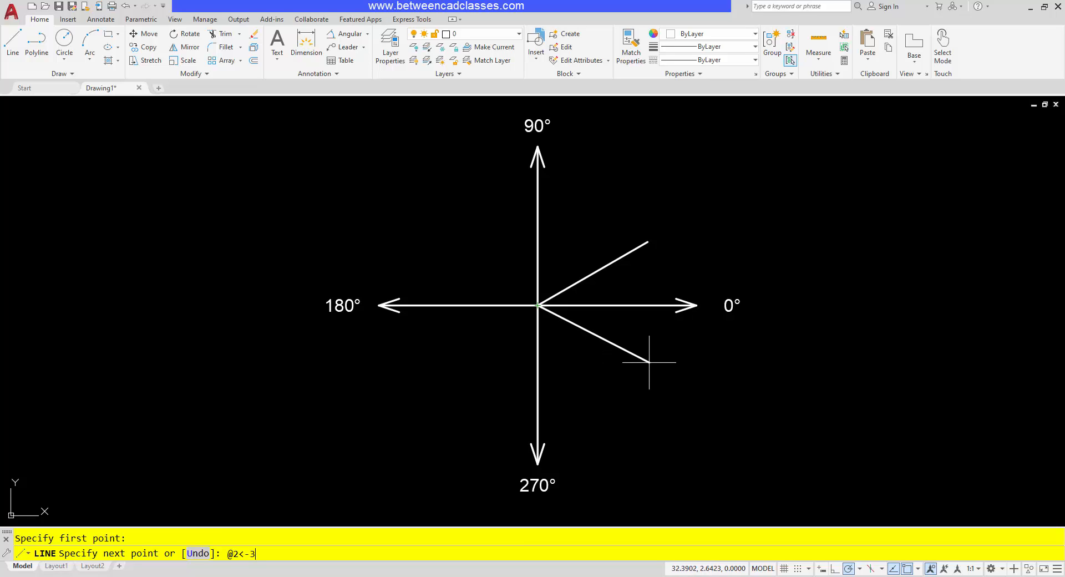
pyautogui.write('0')
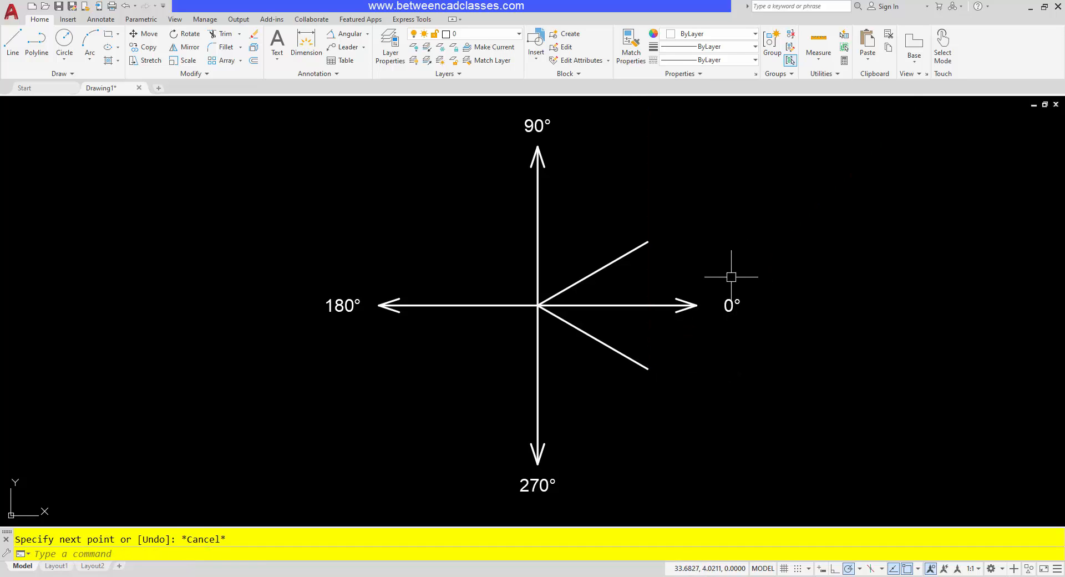
pyautogui.moveTo(732, 294)
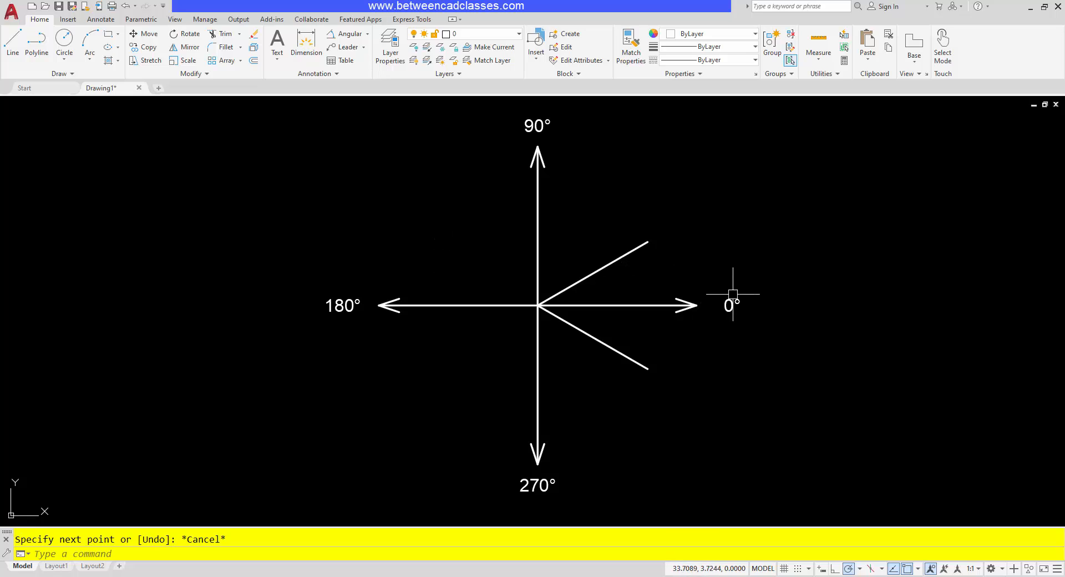
pyautogui.moveTo(709, 345)
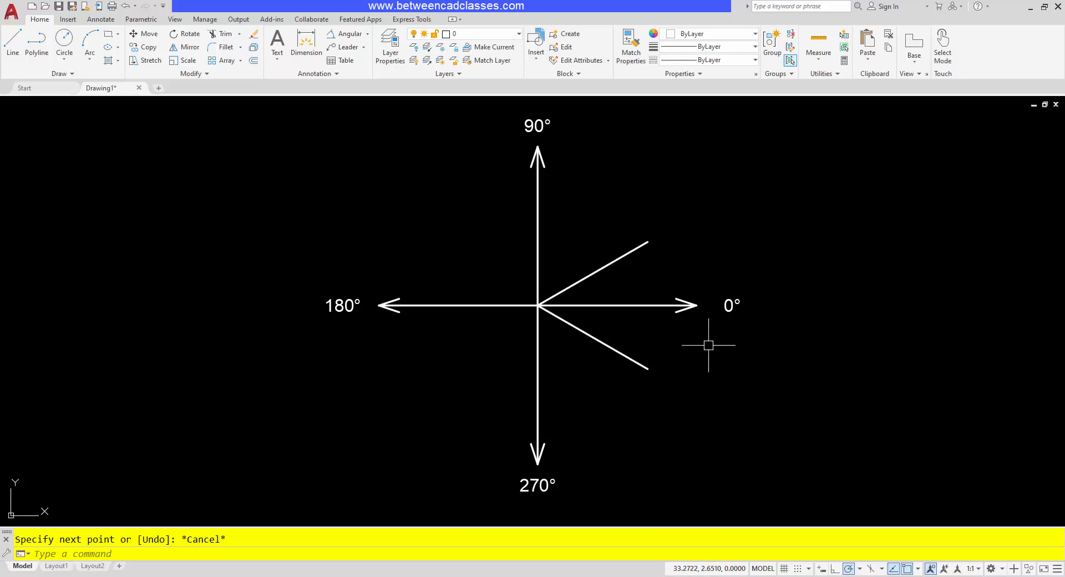
pyautogui.moveTo(525, 168)
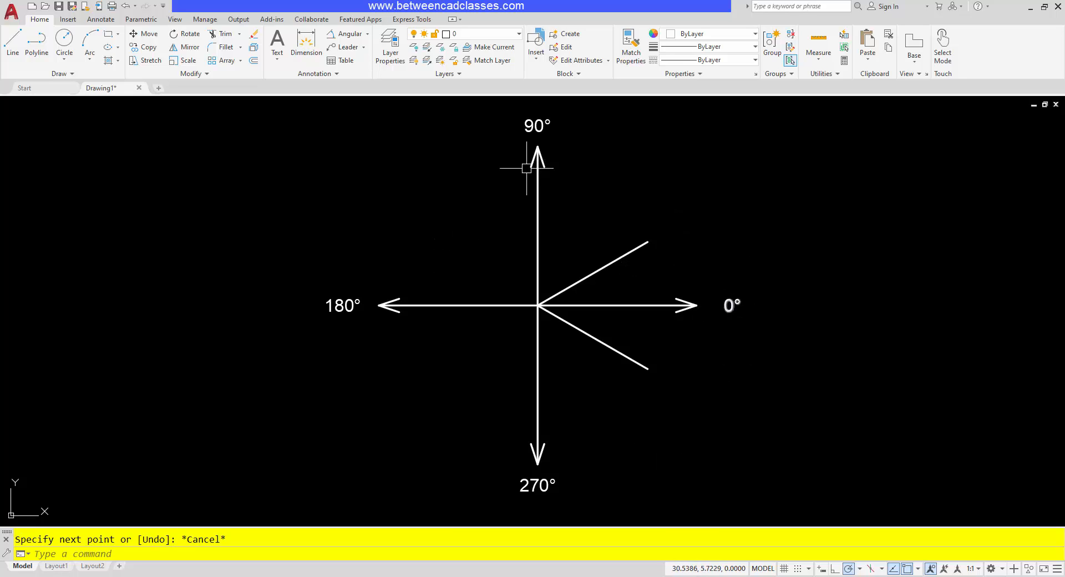
pyautogui.moveTo(628, 390)
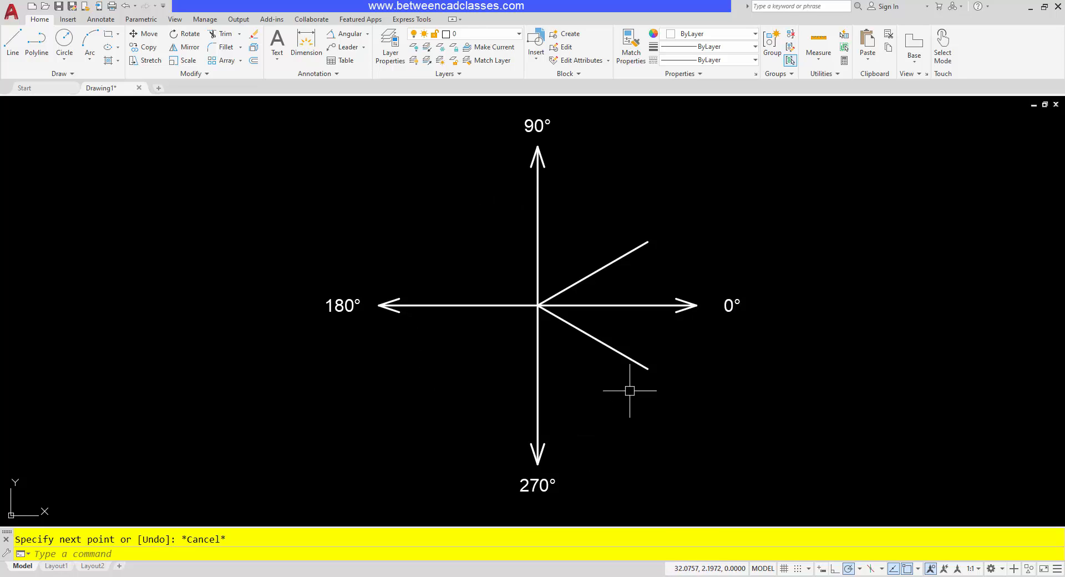
pyautogui.moveTo(670, 319)
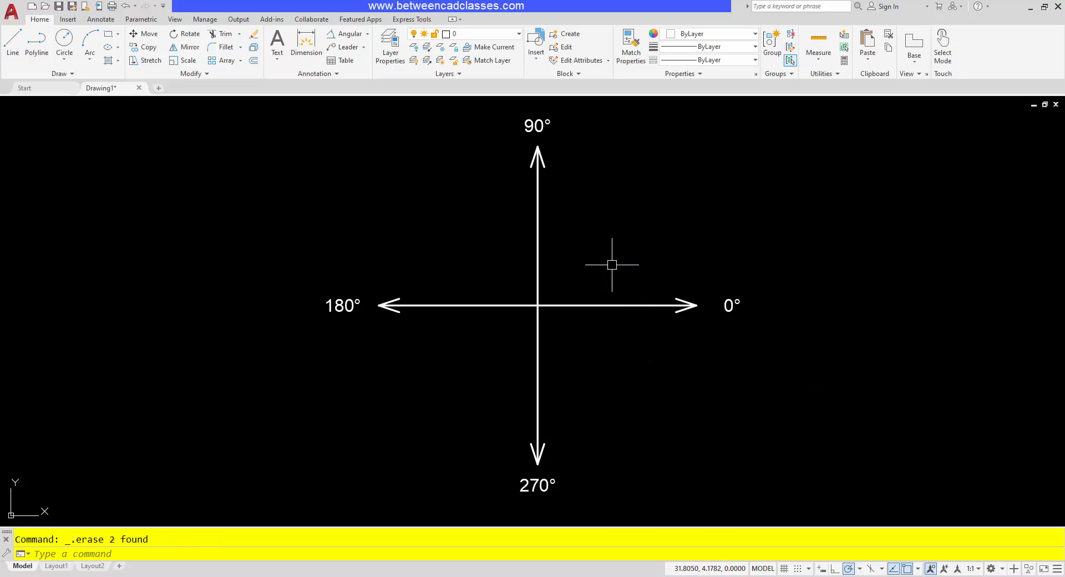
pyautogui.moveTo(819, 569)
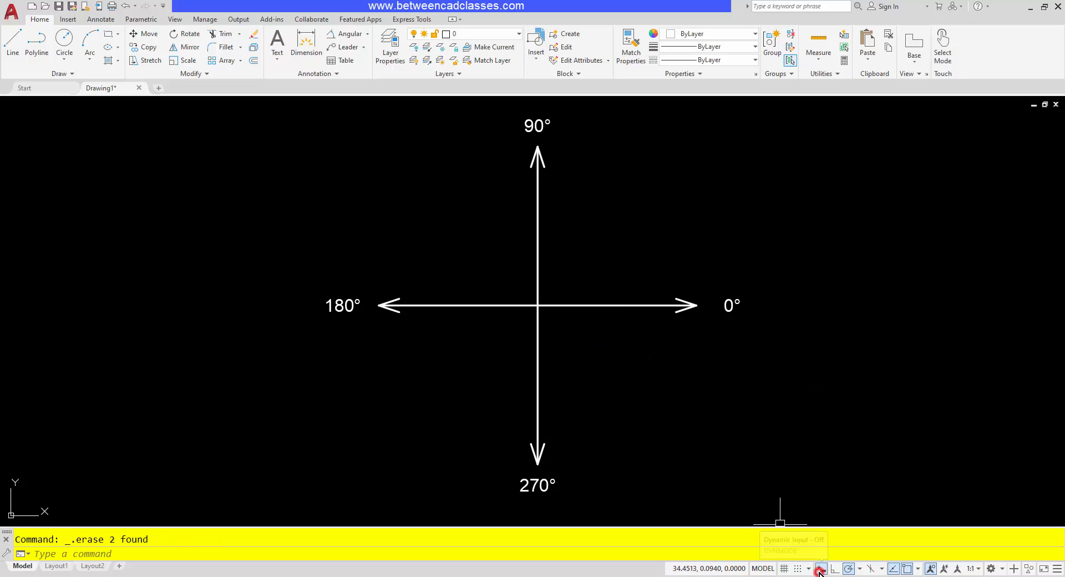
# Step: Draw a 2-unit line from the diagram centre at 30° using the dynamic input angle field
pyautogui.click(11, 43)
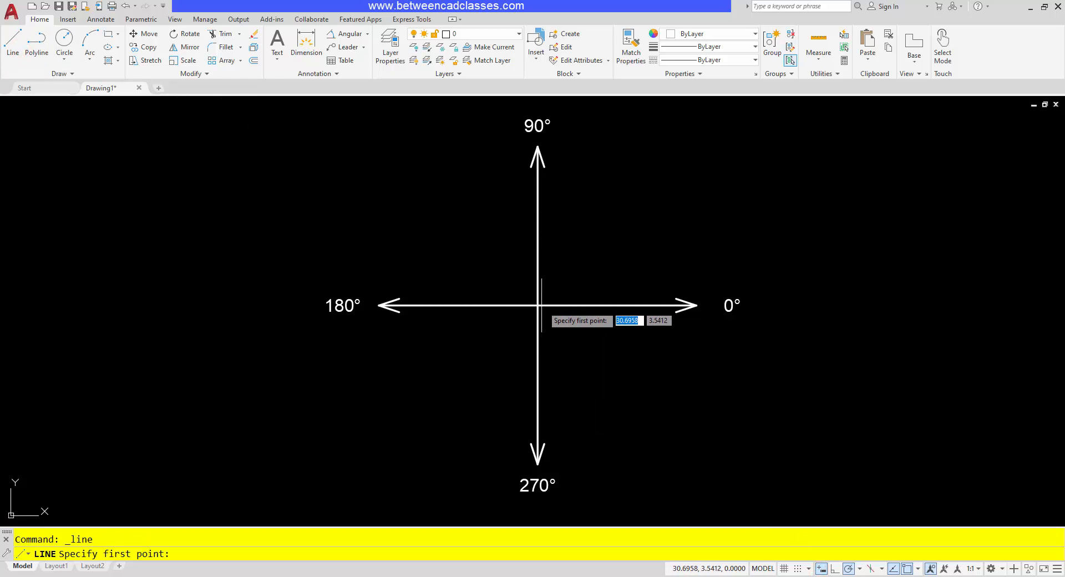
pyautogui.click(541, 304)
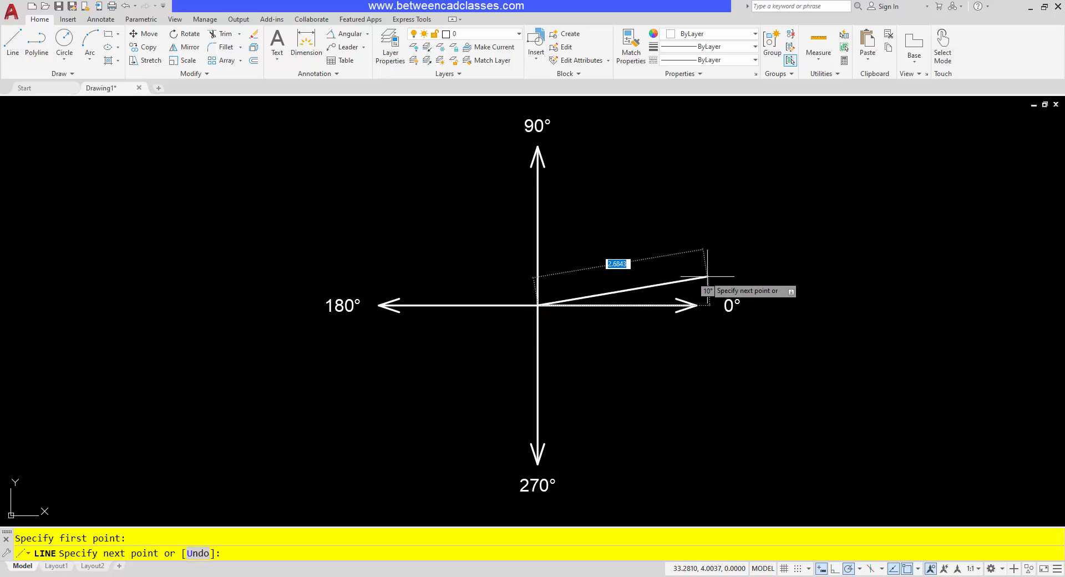
pyautogui.moveTo(686, 195)
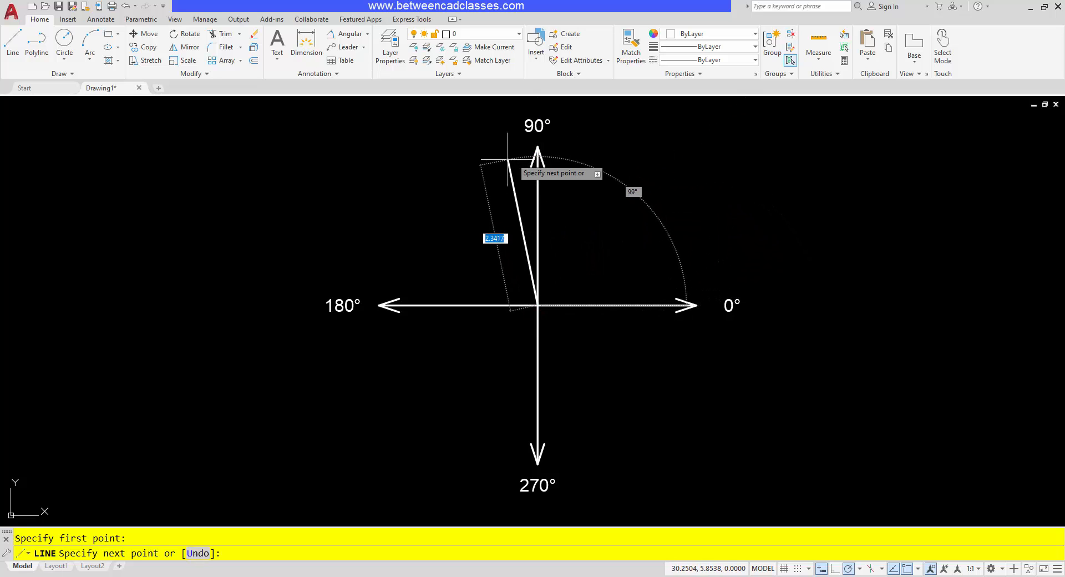
pyautogui.moveTo(441, 186)
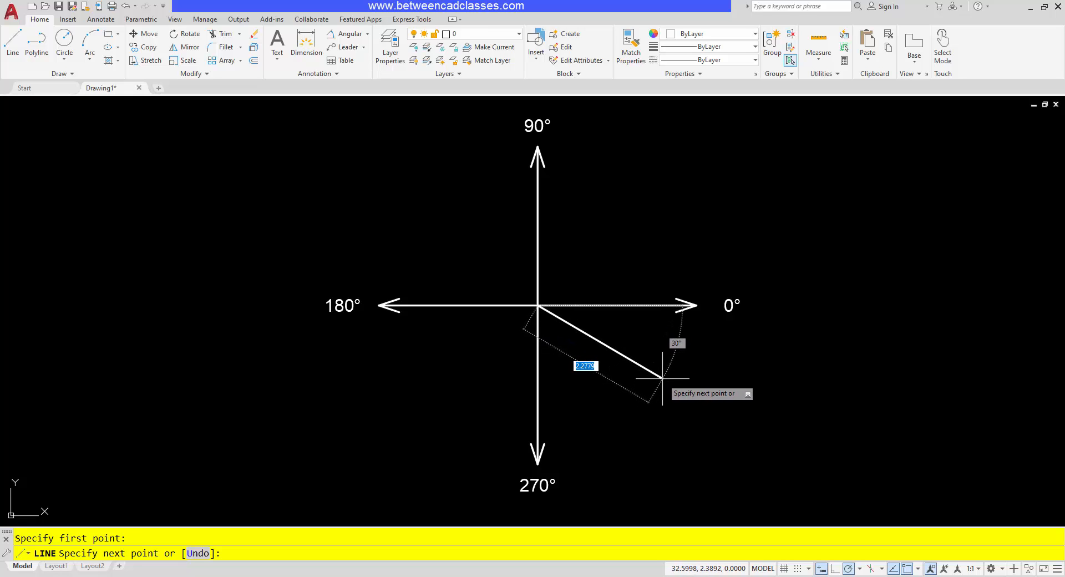
pyautogui.moveTo(664, 228)
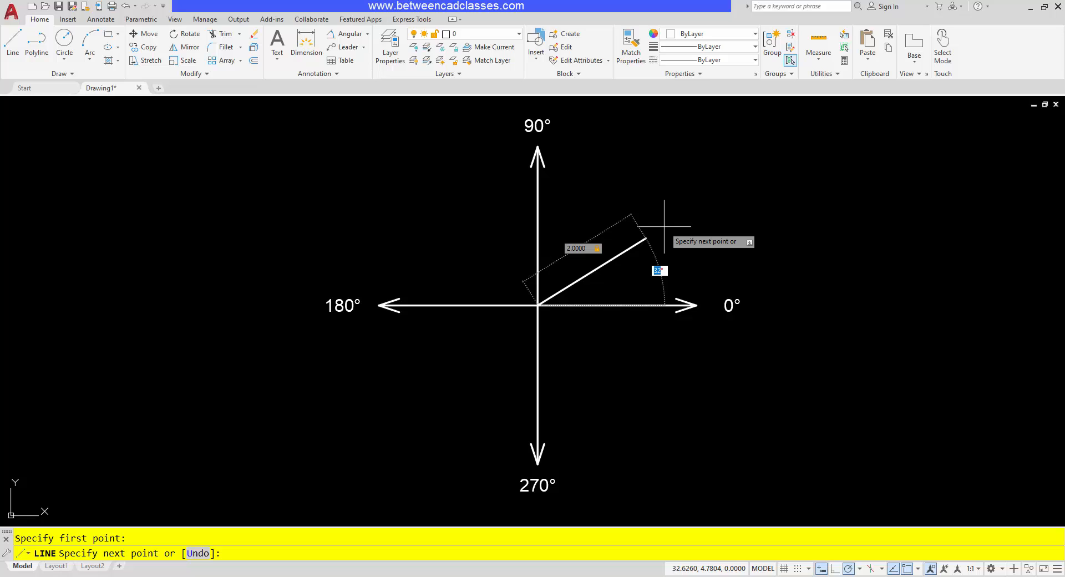
pyautogui.write('30')
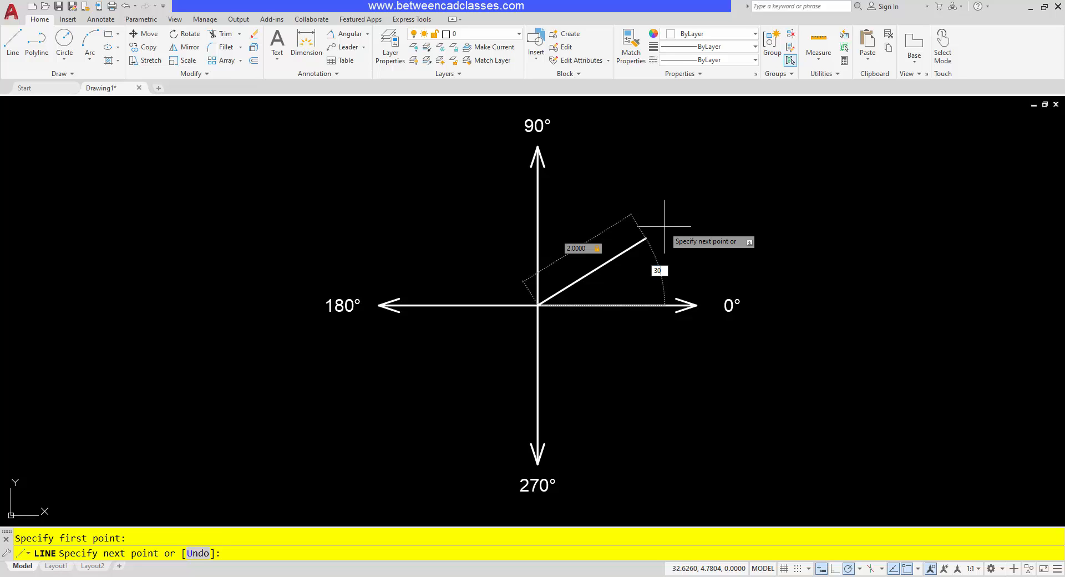
pyautogui.press('Escape')
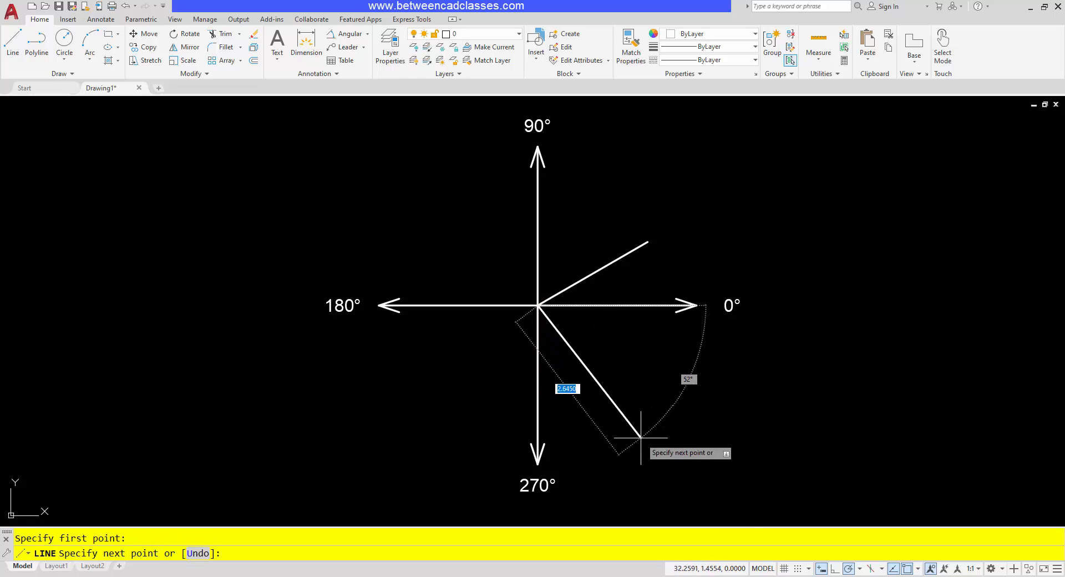
# Step: Add a 2-unit line at 30° below horizontal from the centre and end the command
pyautogui.write('2')
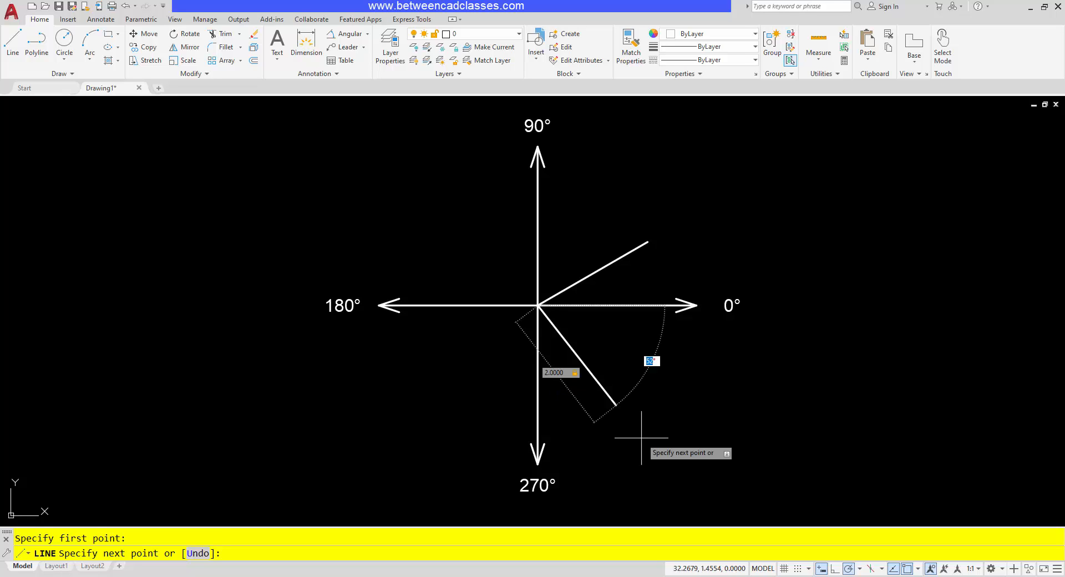
pyautogui.write('30')
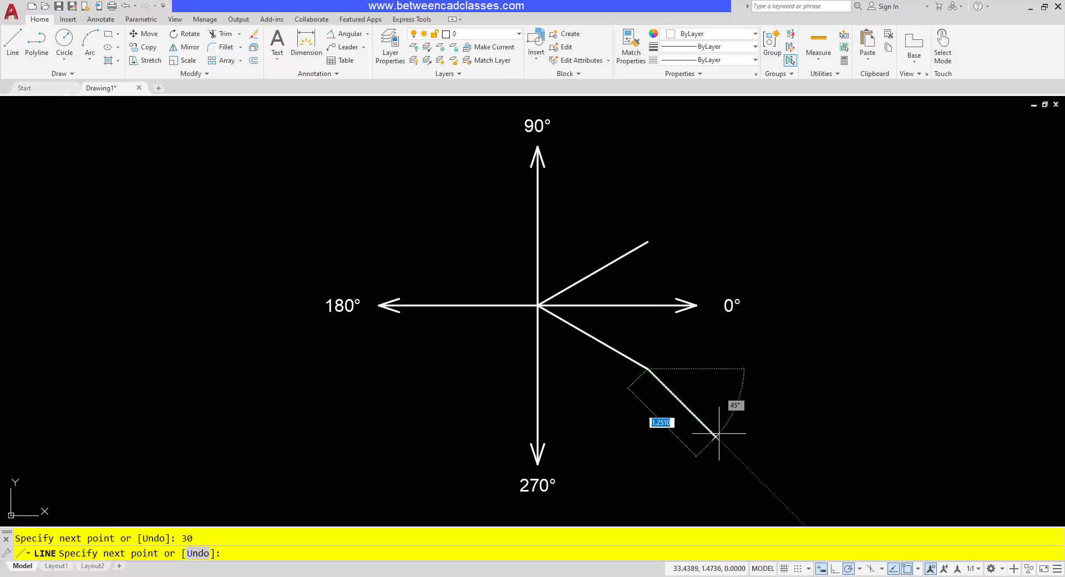
pyautogui.press('Escape')
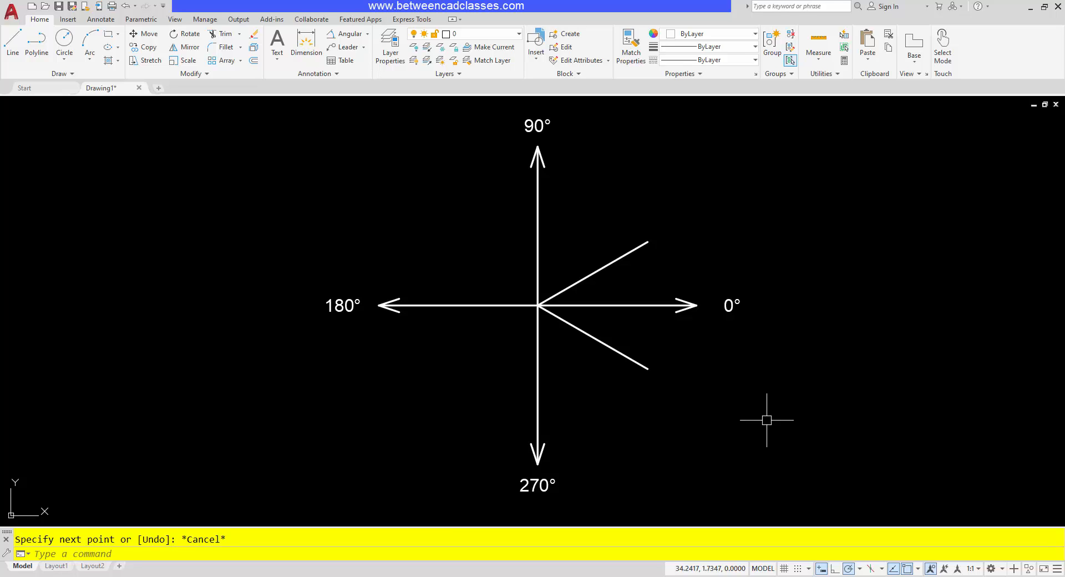
# Step: Undo the angled lines and redraw one 2-unit line from the centre with angle -30, then end the command
pyautogui.press('ctrl+z')
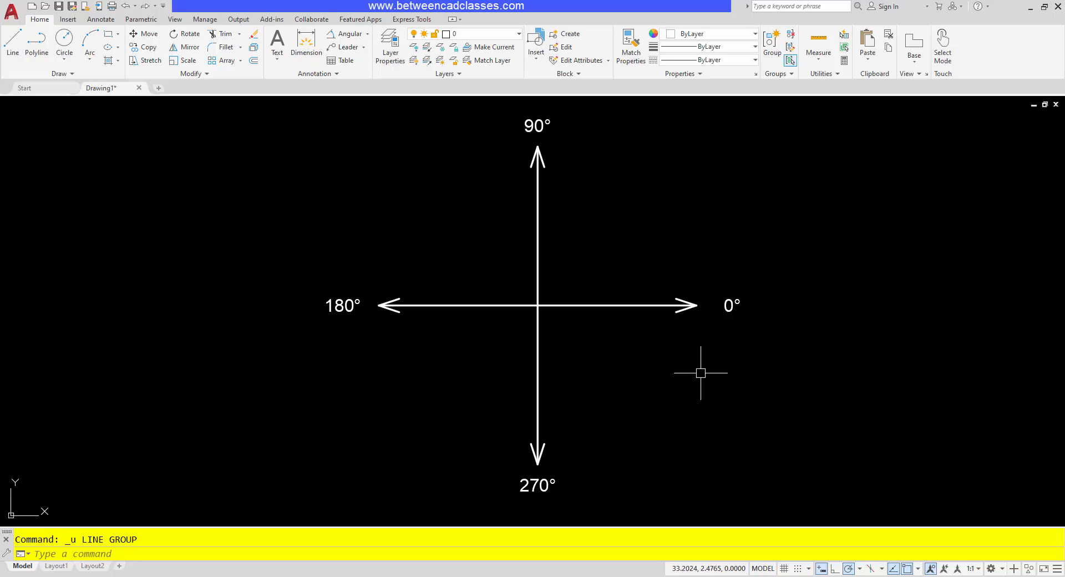
pyautogui.moveTo(134, 128)
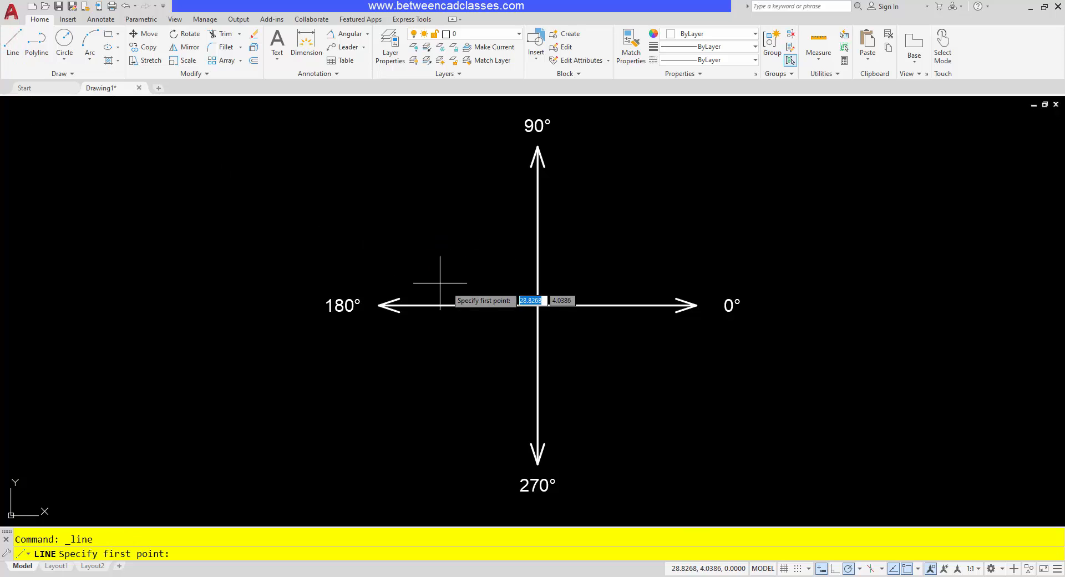
pyautogui.click(537, 307)
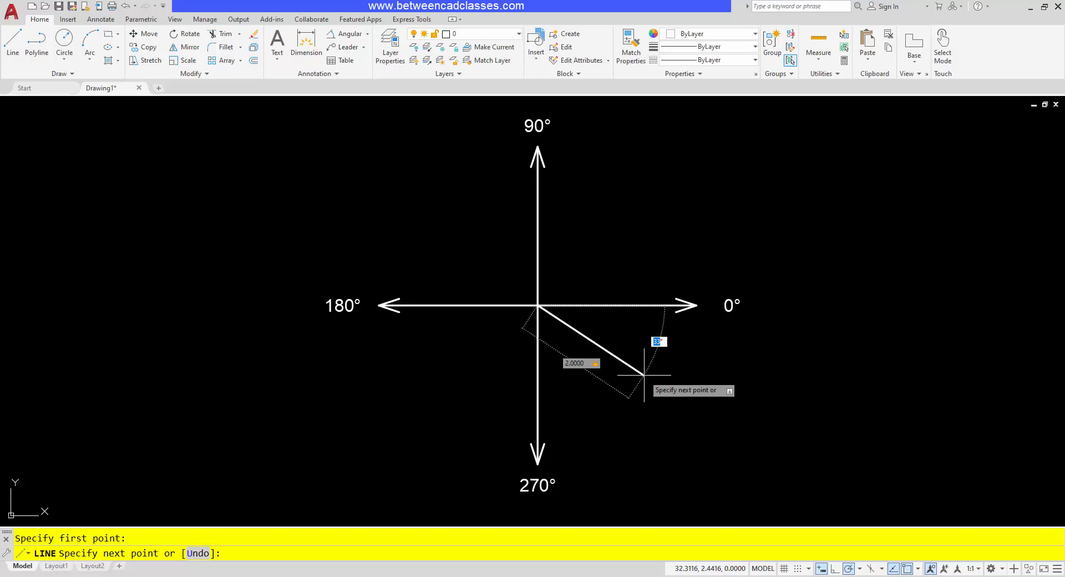
pyautogui.write('-30')
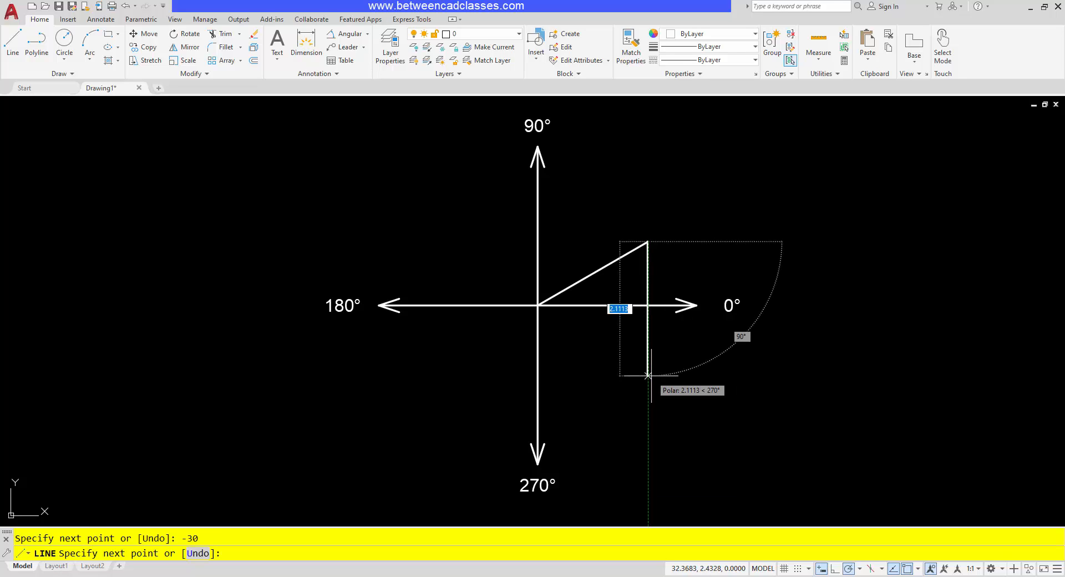
pyautogui.press('Escape')
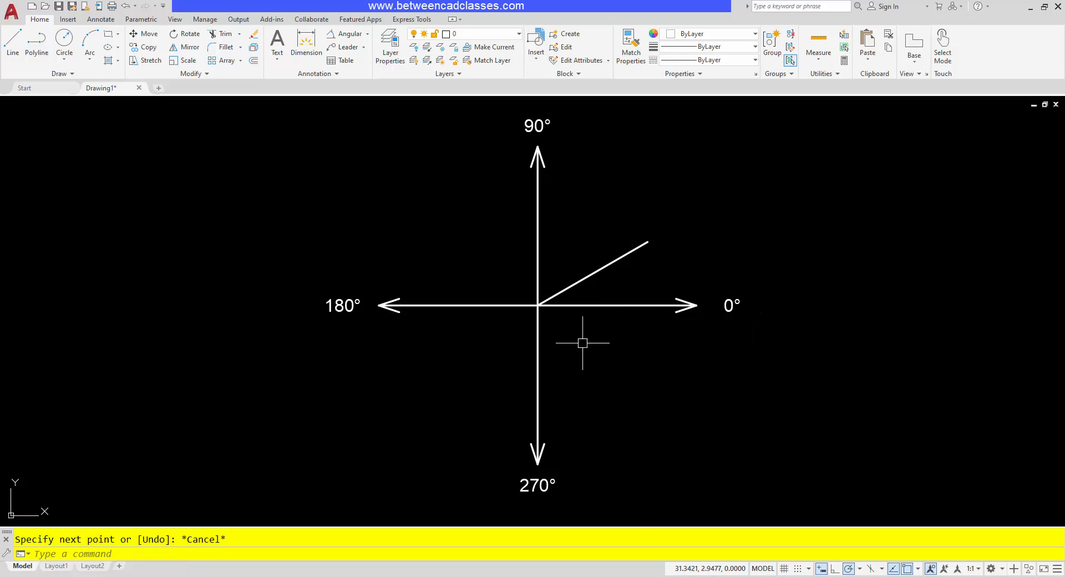
pyautogui.moveTo(571, 328)
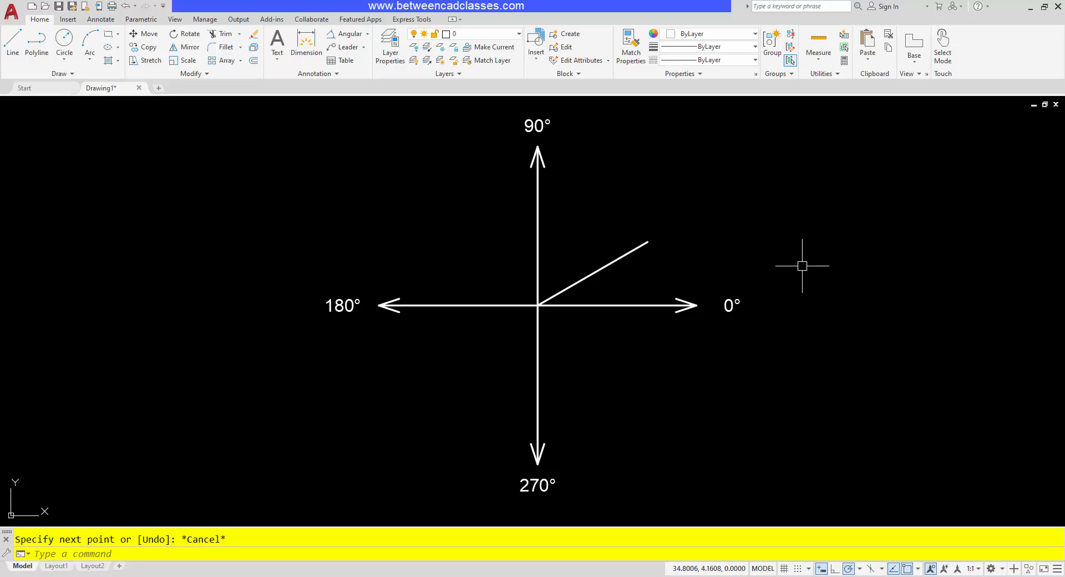
pyautogui.moveTo(190, 114)
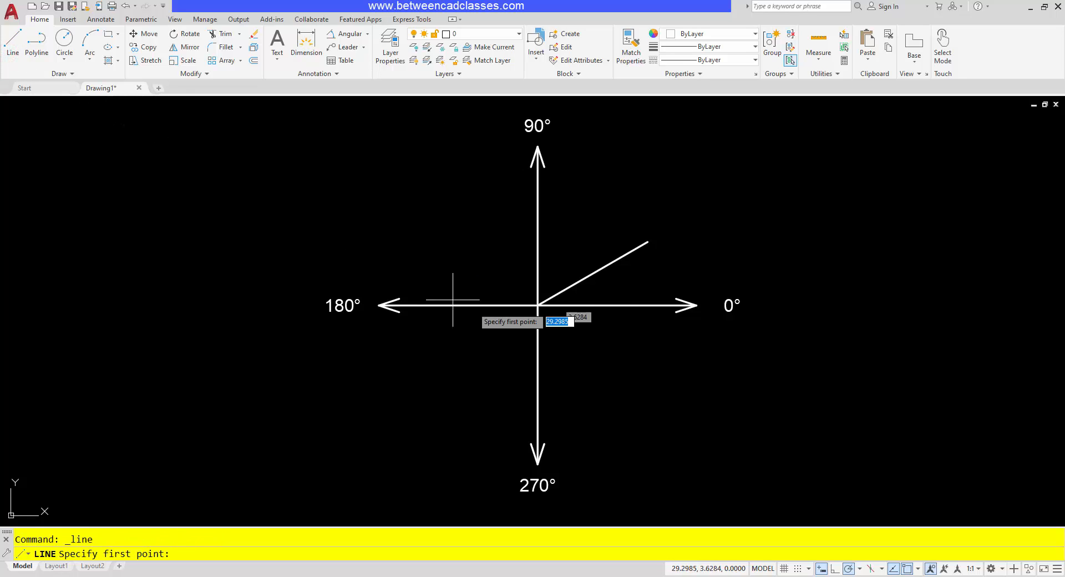
pyautogui.moveTo(537, 306)
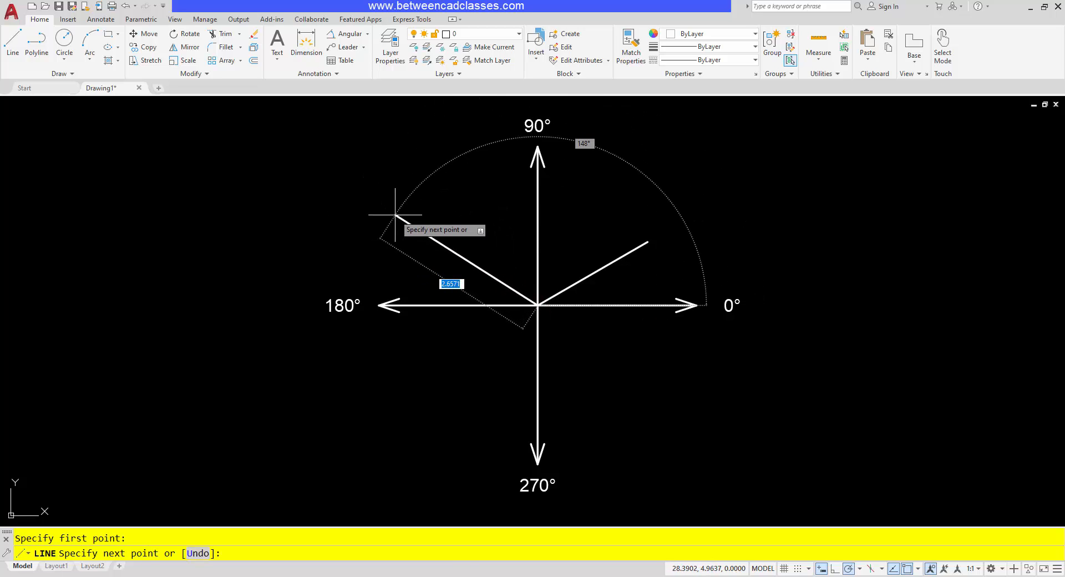
pyautogui.moveTo(394, 215)
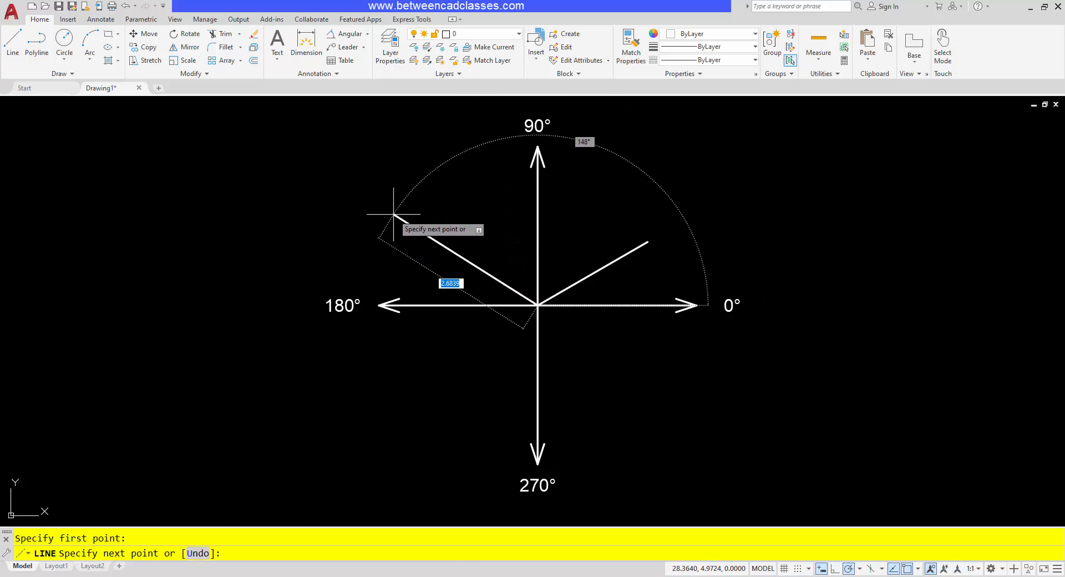
# Step: Try a 3-unit line, clear the angle diagram, and begin a fresh line on the empty canvas
pyautogui.write('3.0000')
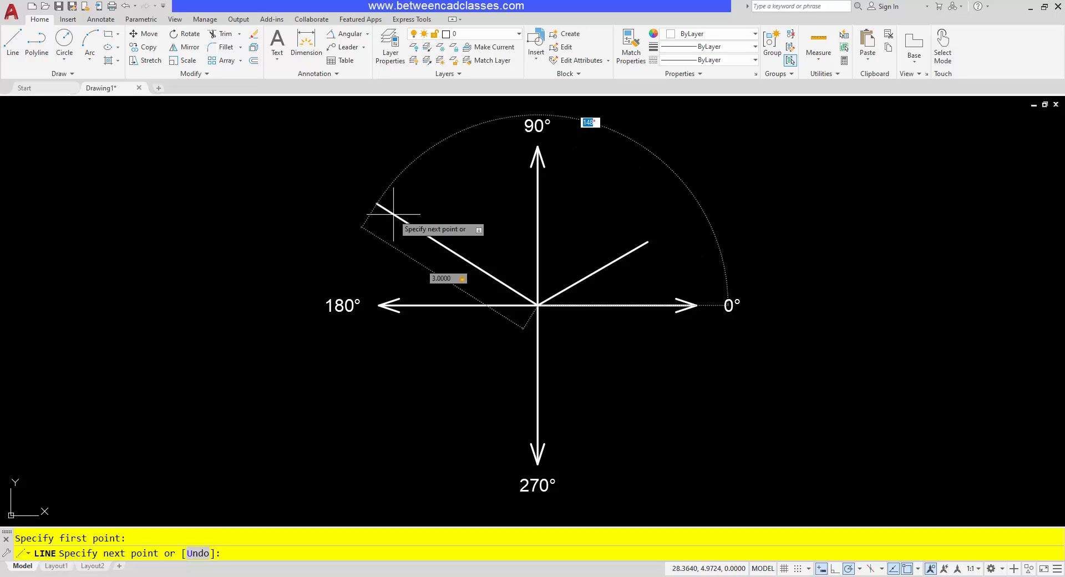
pyautogui.moveTo(397, 244)
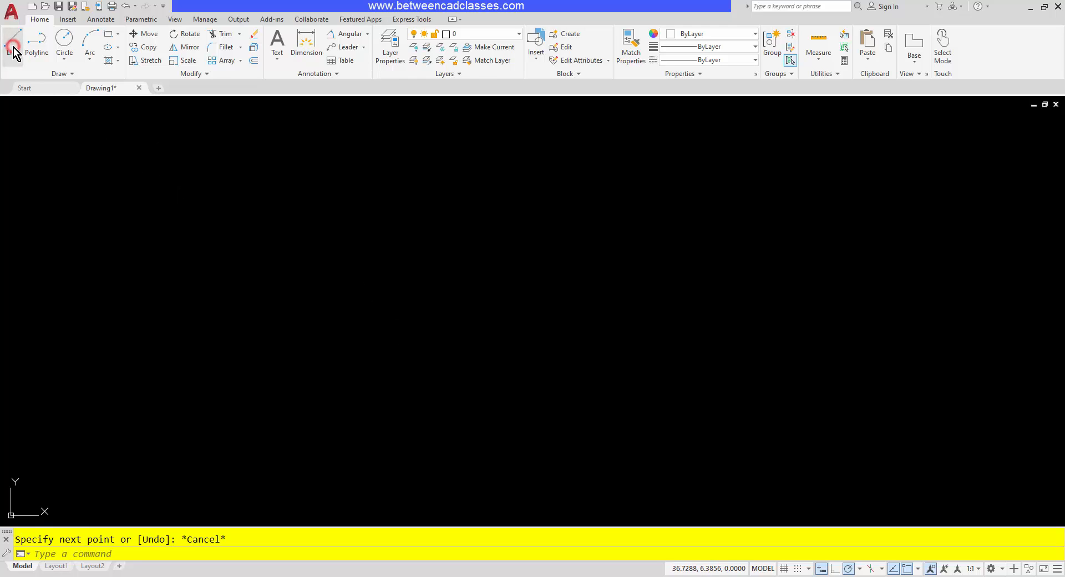
pyautogui.click(11, 42)
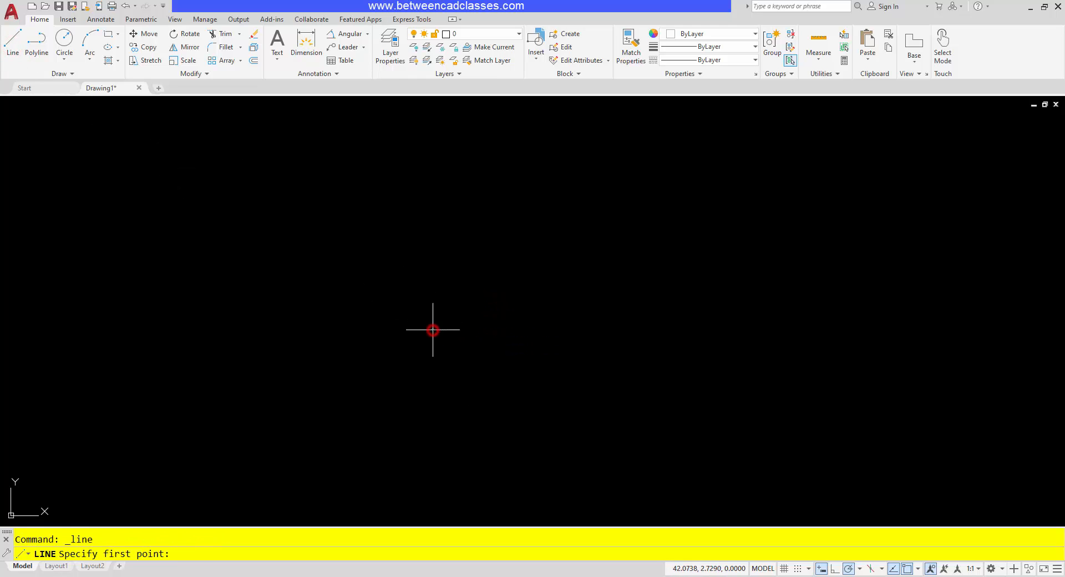